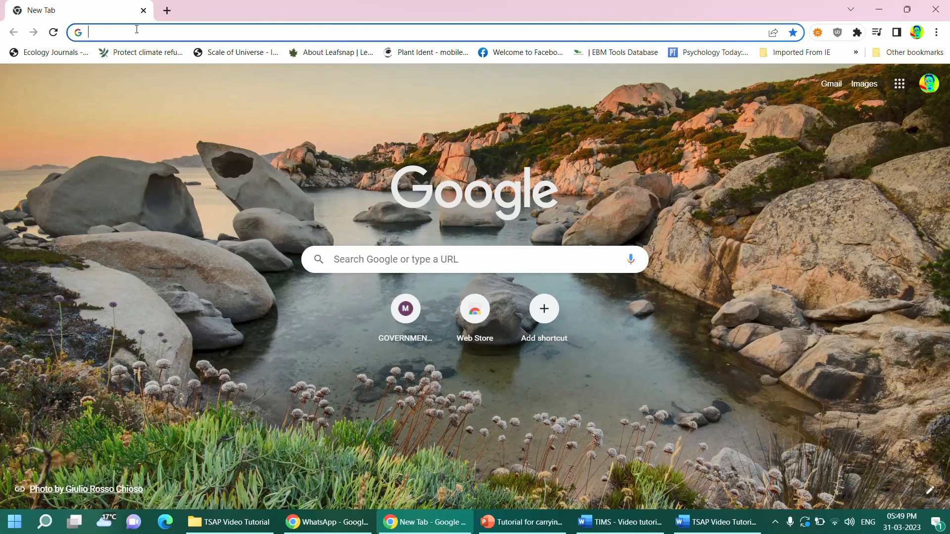
pyautogui.moveTo(119, 24)
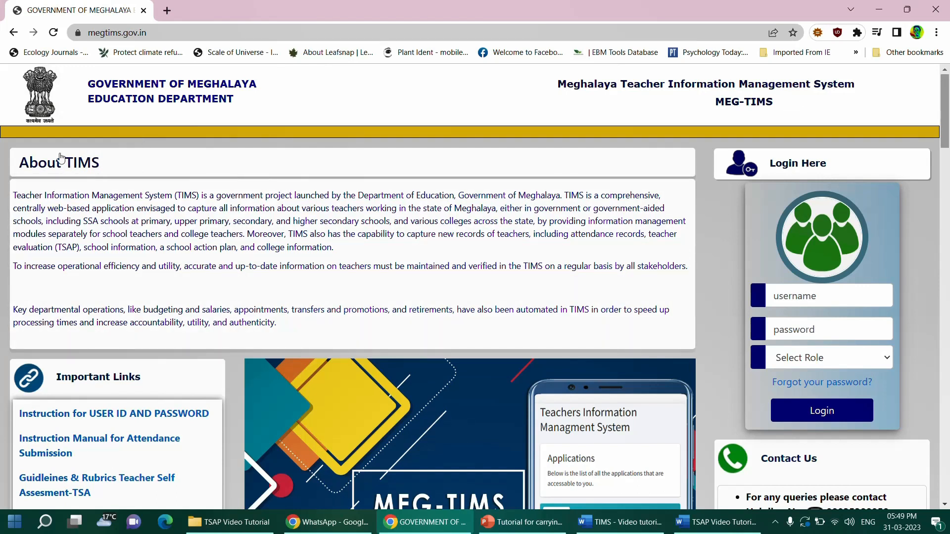
pyautogui.moveTo(245, 223)
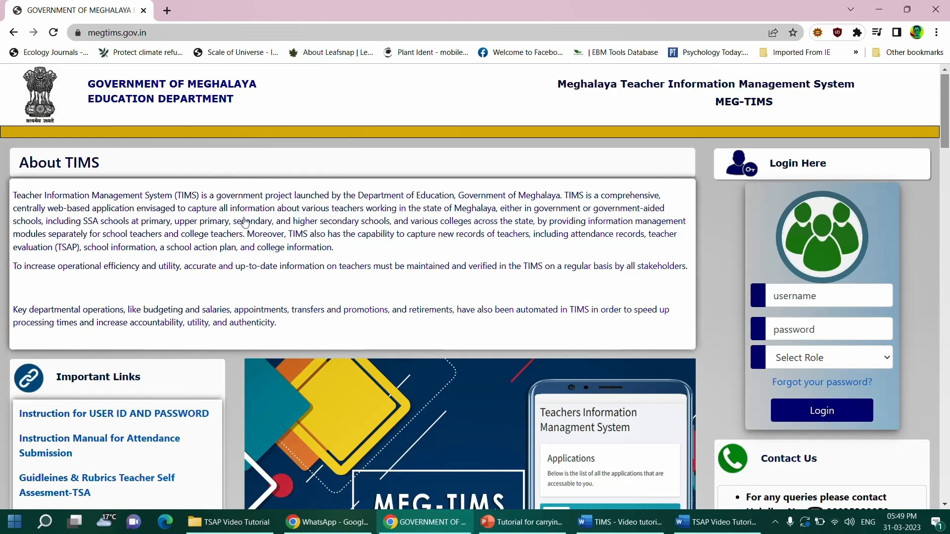
pyautogui.moveTo(767, 214)
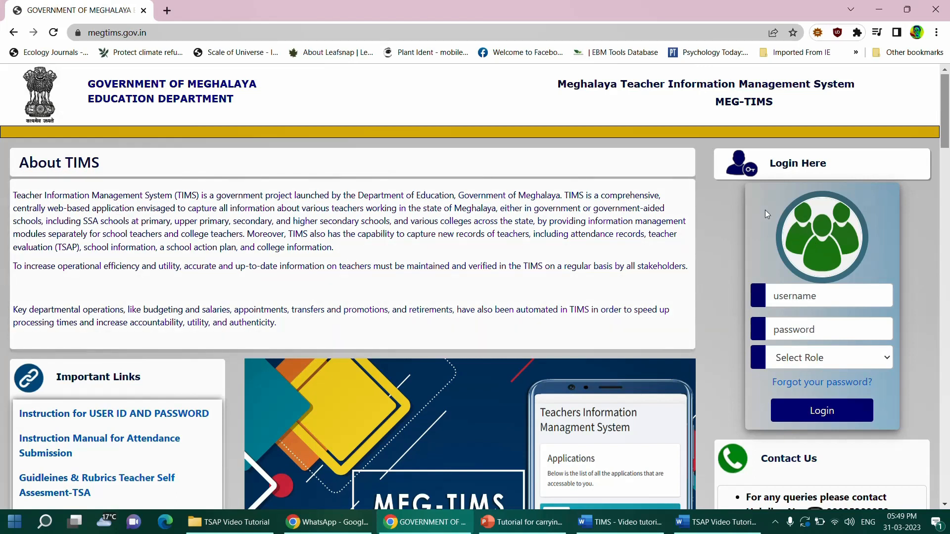
pyautogui.moveTo(803, 252)
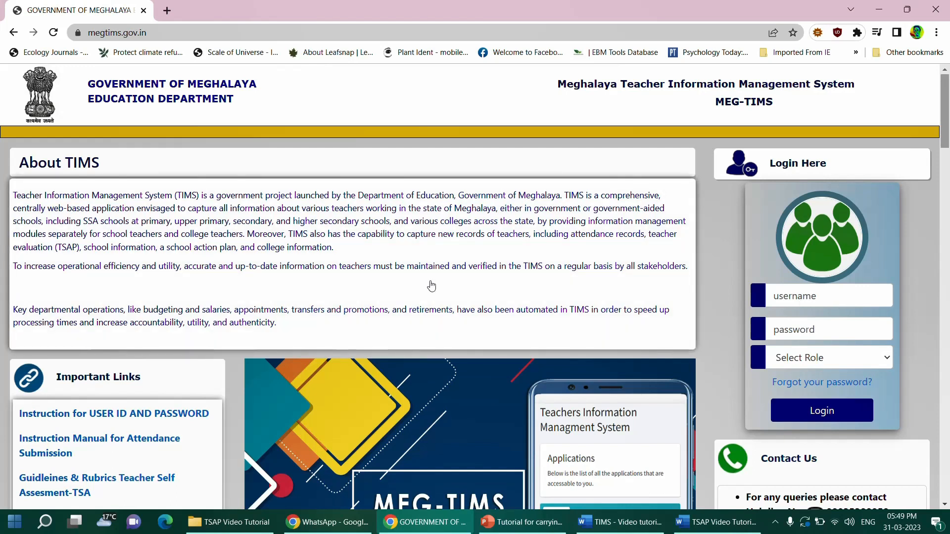
pyautogui.moveTo(254, 332)
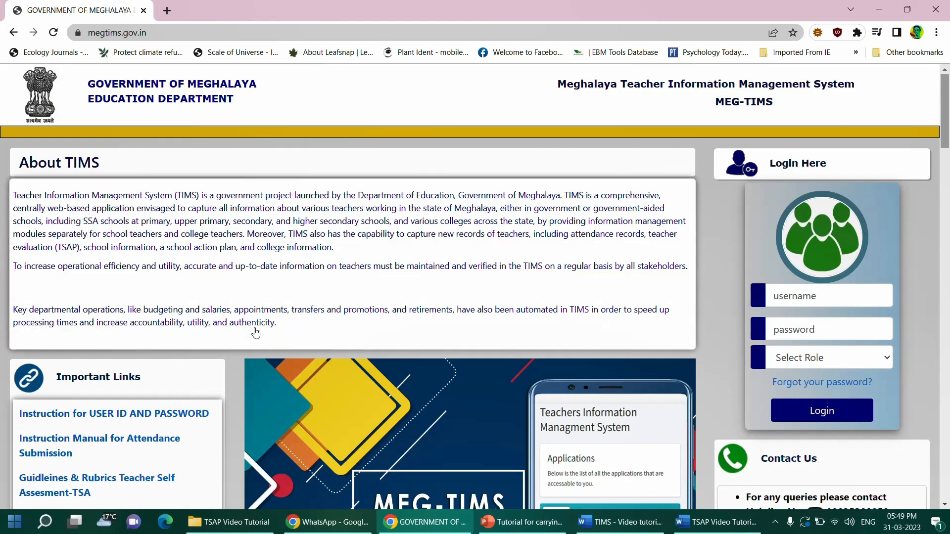
pyautogui.moveTo(442, 281)
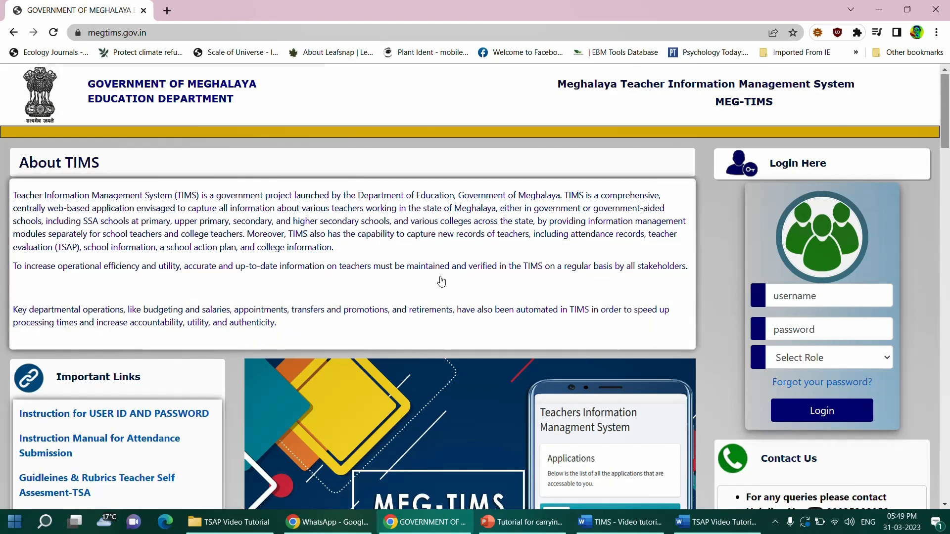
pyautogui.moveTo(102, 363)
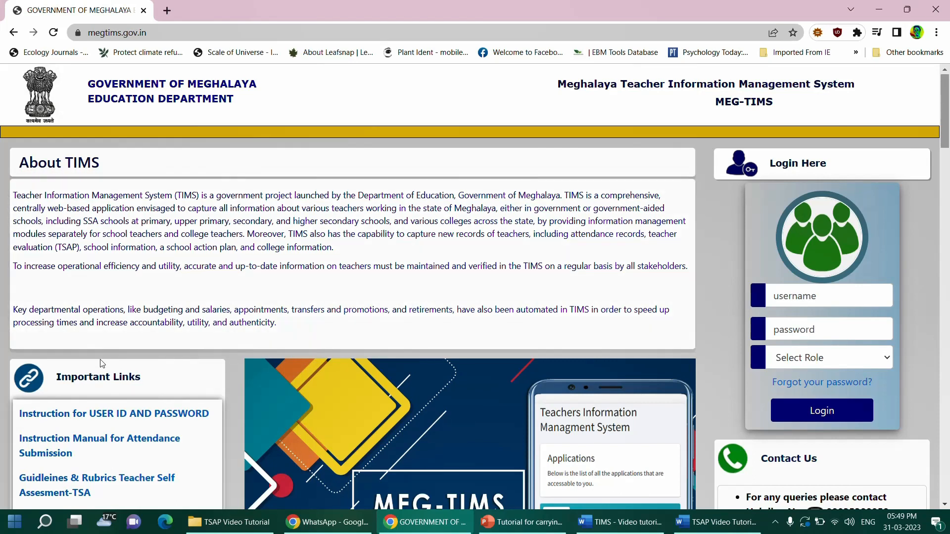
pyautogui.moveTo(124, 371)
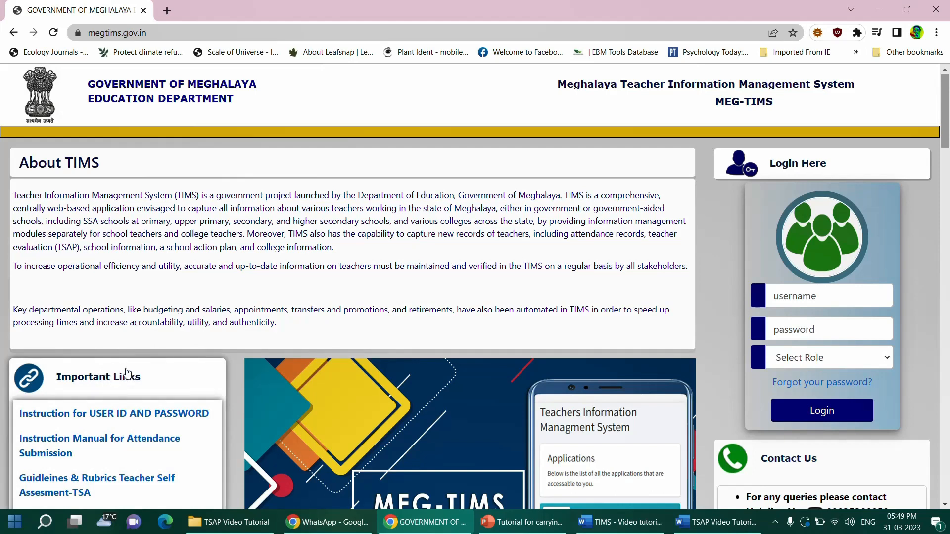
# Step: Scroll the home page down to the Important Links, Notice and Contact Us sections
pyautogui.scroll(-3)
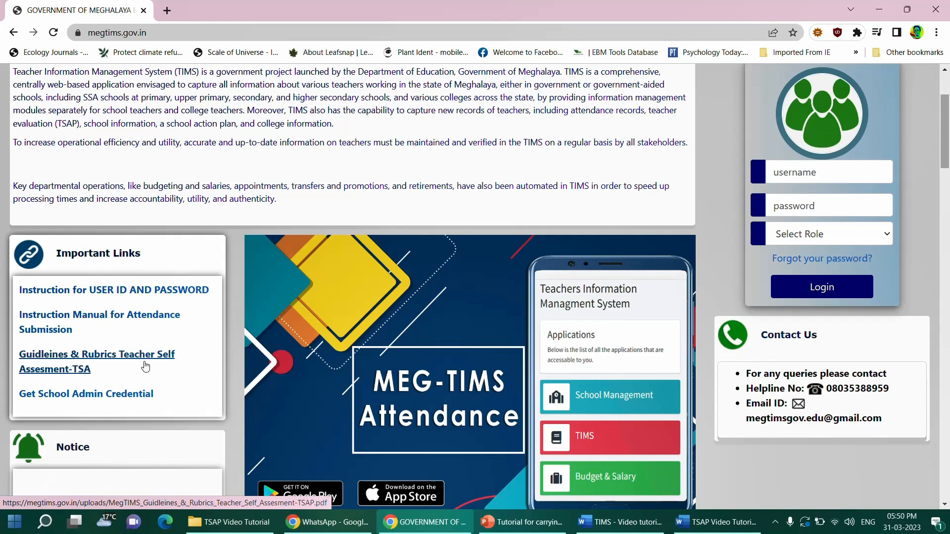
pyautogui.moveTo(132, 358)
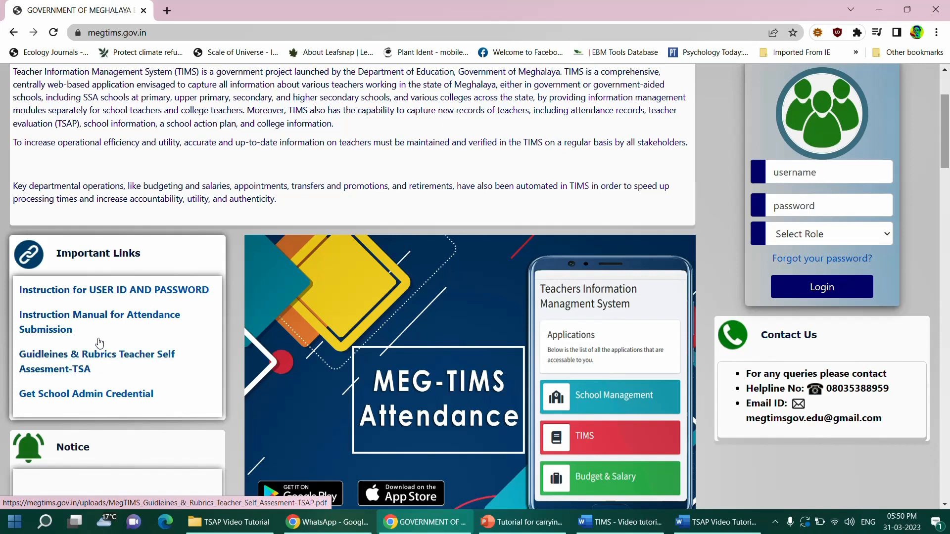
# Step: Scroll through the Notice announcements and FAQ list to 'What is the Teacher Self Evaluation?'
pyautogui.scroll(-3)
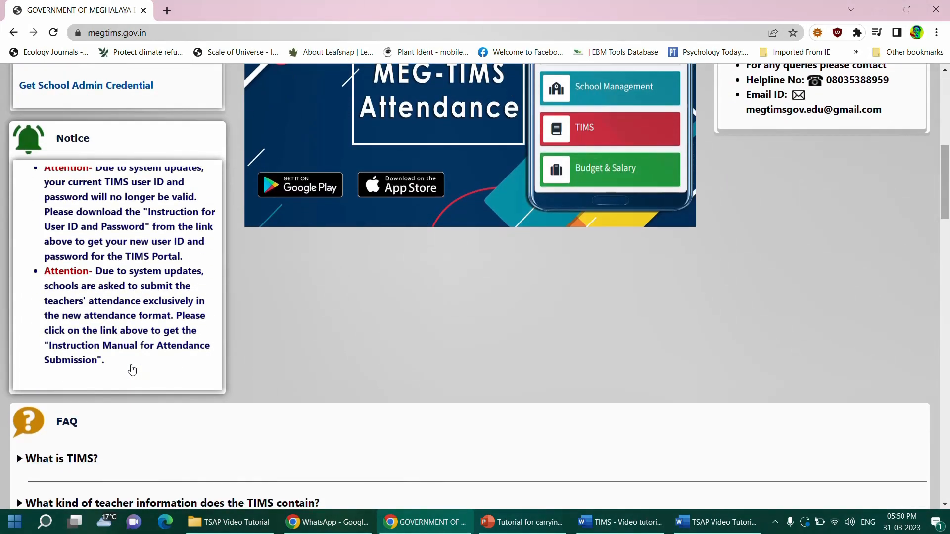
pyautogui.scroll(-3)
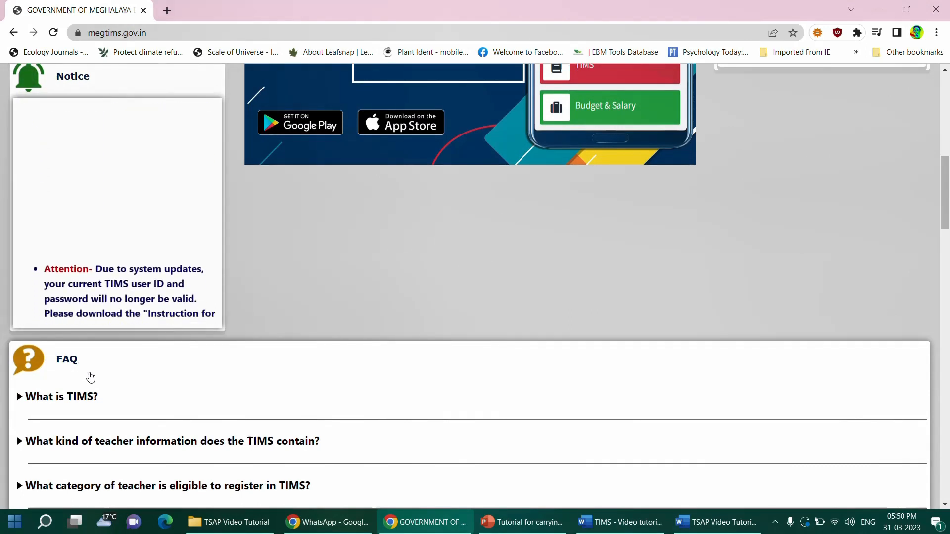
pyautogui.scroll(-3)
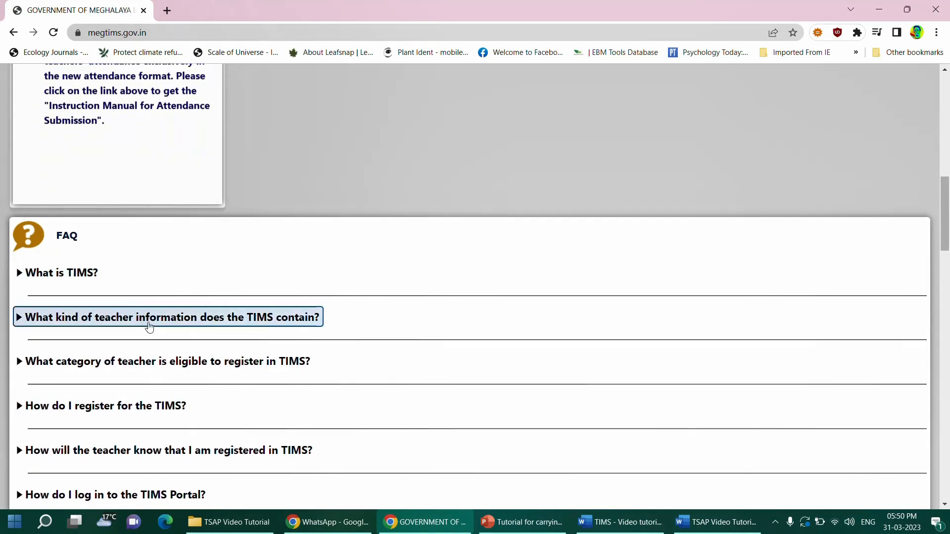
pyautogui.scroll(-3)
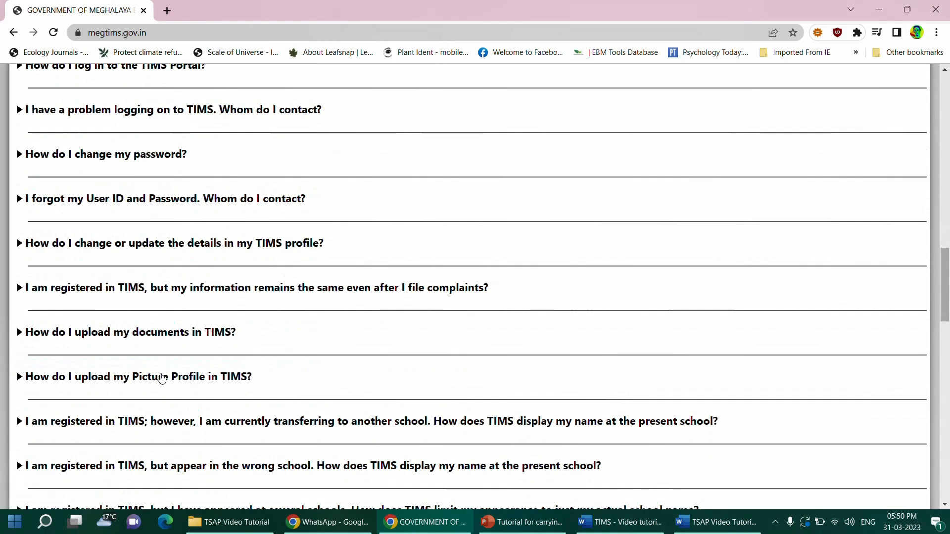
pyautogui.scroll(-3)
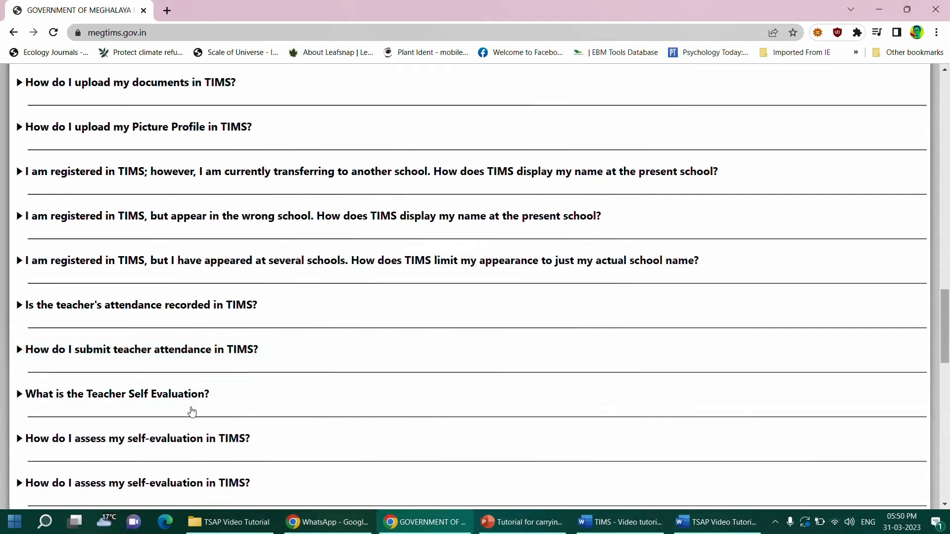
pyautogui.click(117, 394)
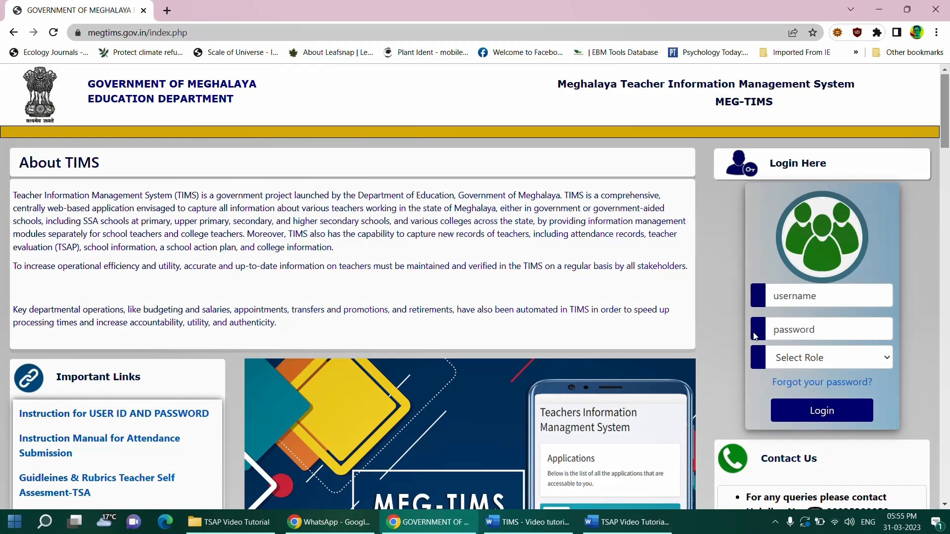
pyautogui.moveTo(745, 329)
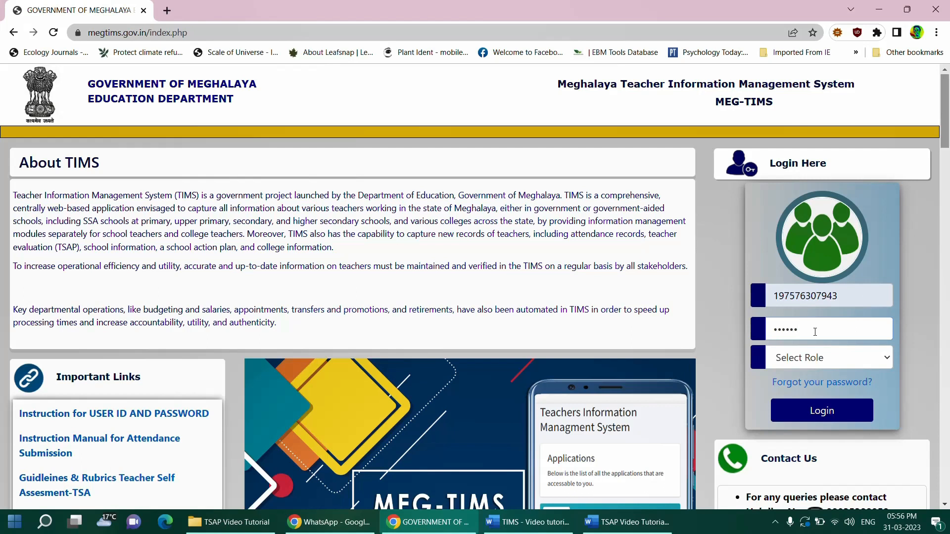
# Step: Choose 'I am Teacher' as the login role
pyautogui.click(821, 357)
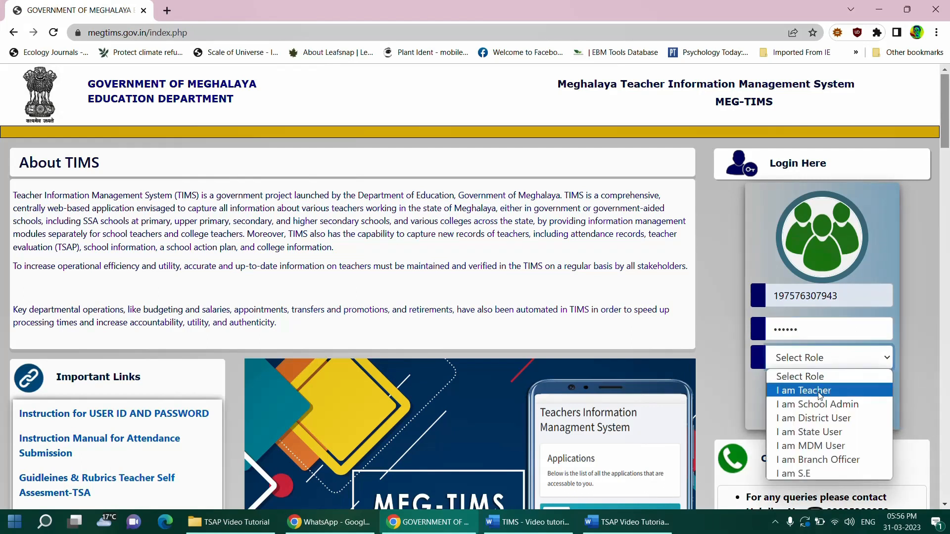
pyautogui.click(801, 390)
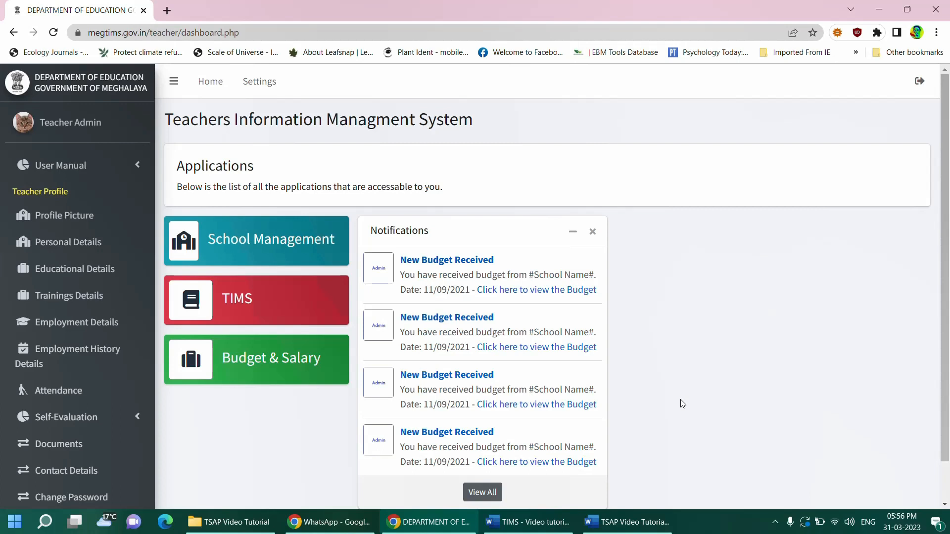
pyautogui.moveTo(203, 453)
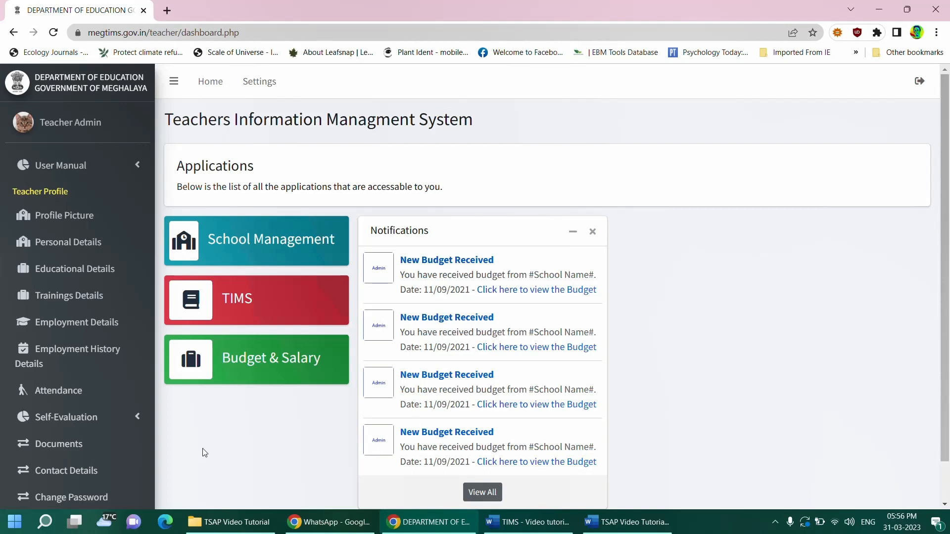
pyautogui.moveTo(187, 449)
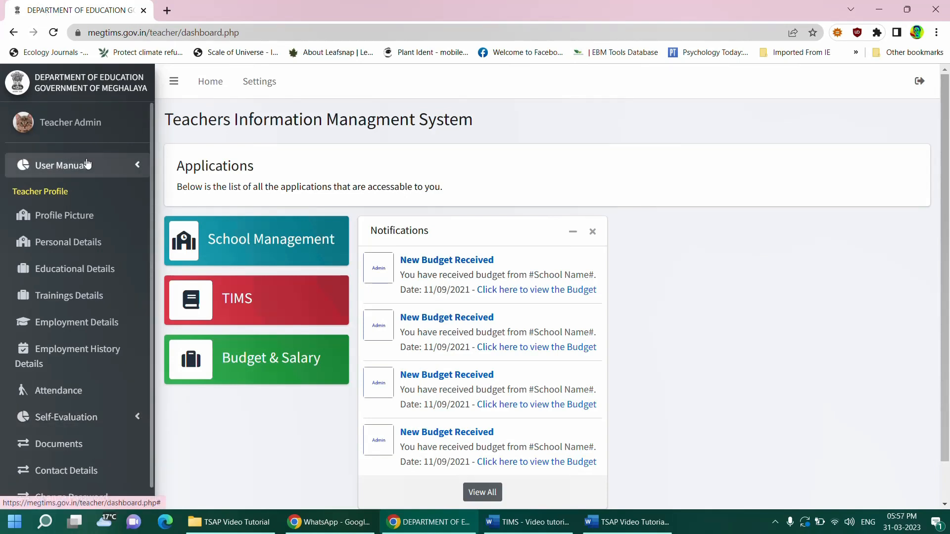
pyautogui.moveTo(92, 219)
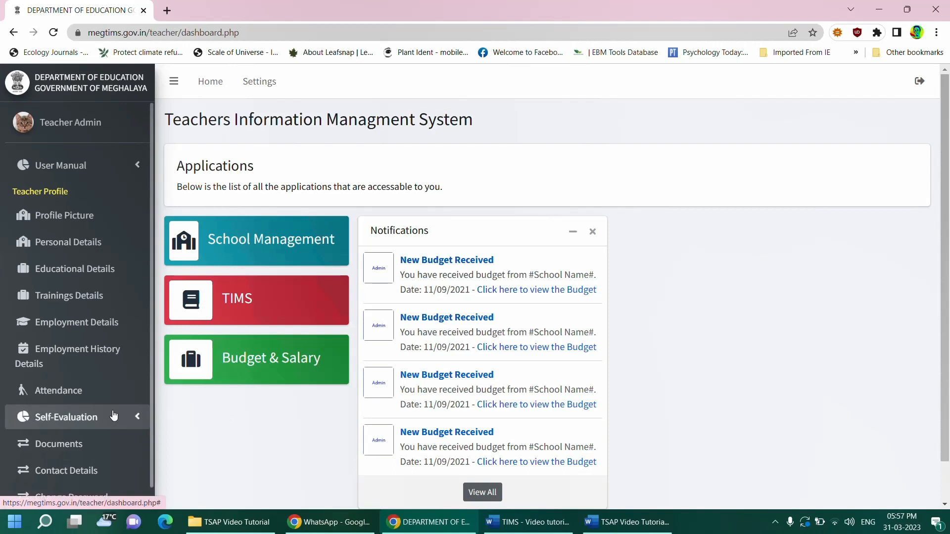
# Step: Expand Self-Evaluation in the sidebar and choose Start Evaluation
pyautogui.click(65, 417)
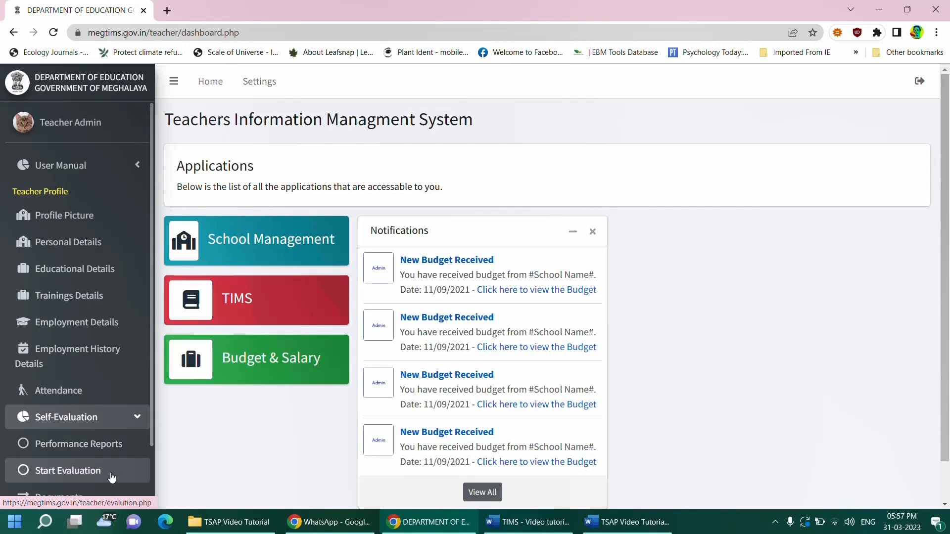
pyautogui.click(67, 470)
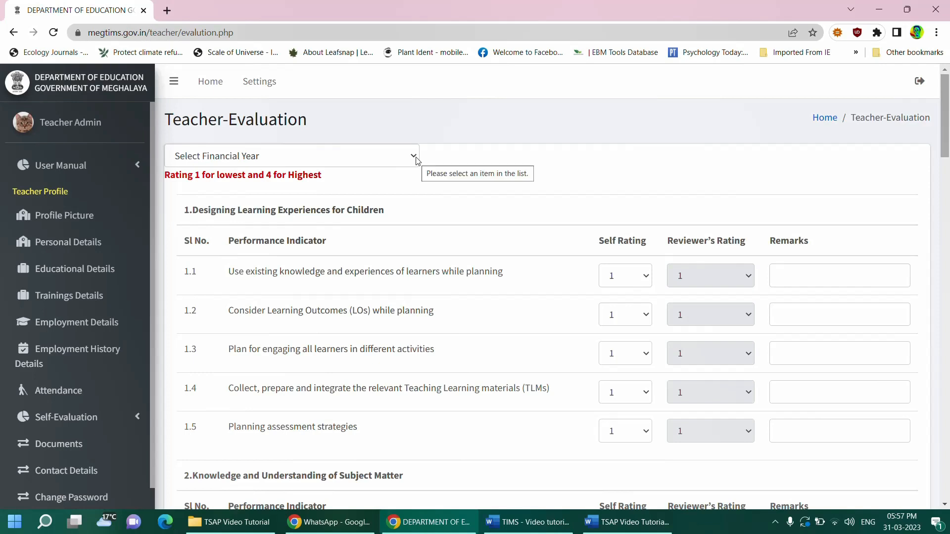
pyautogui.click(291, 156)
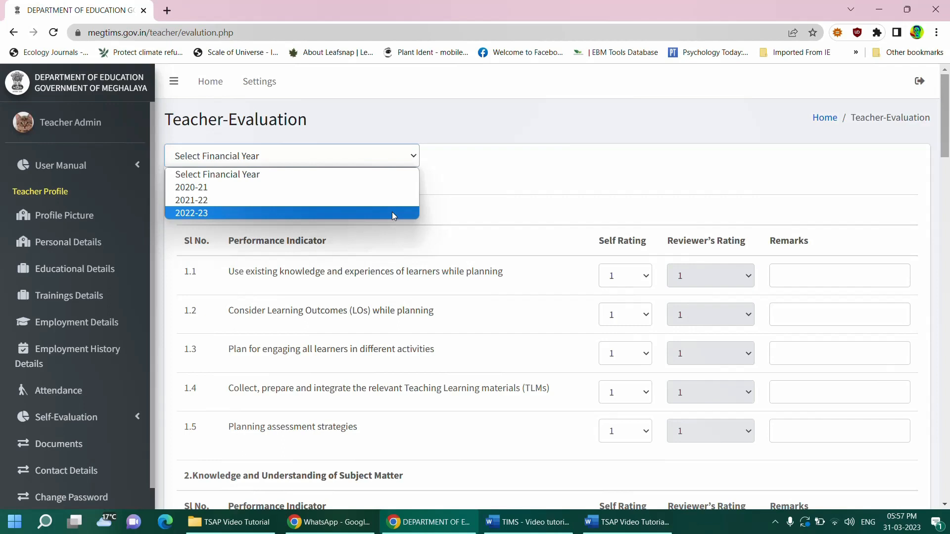
pyautogui.click(191, 213)
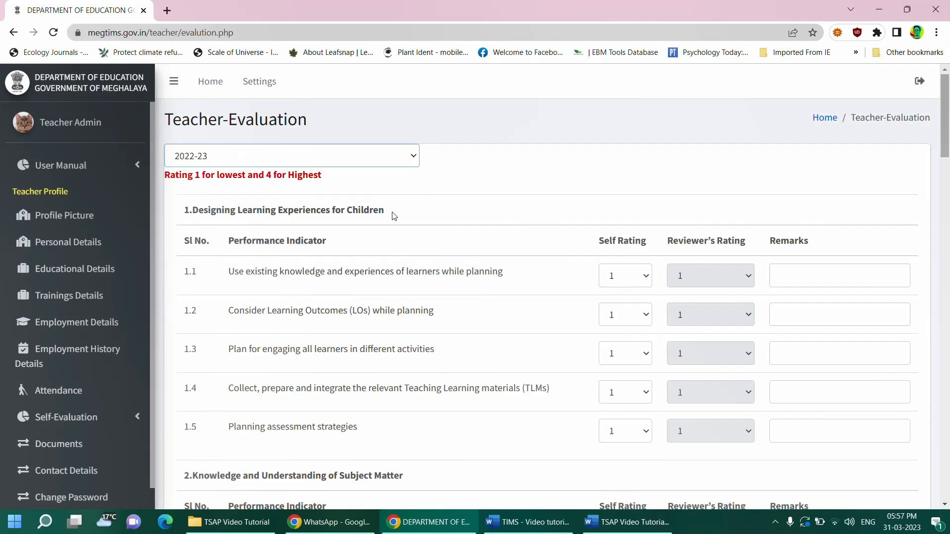
pyautogui.moveTo(416, 189)
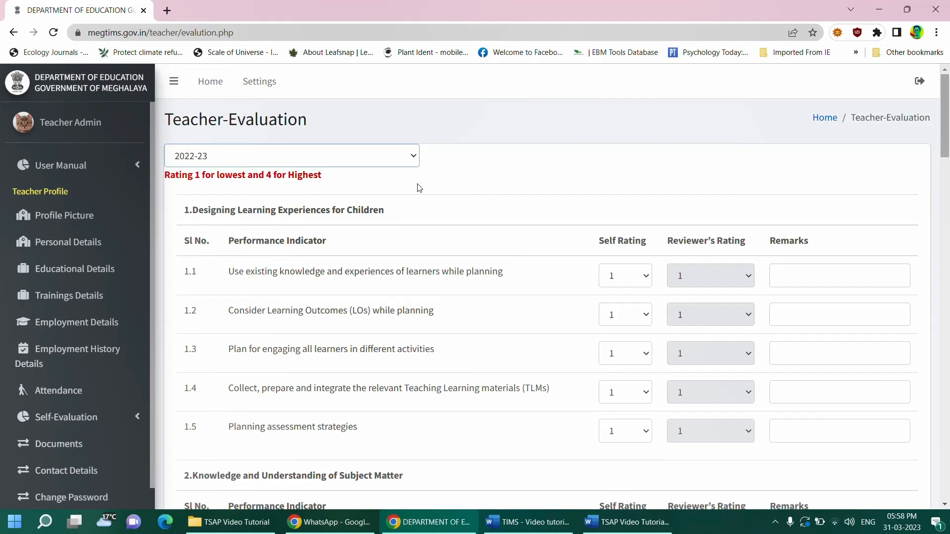
pyautogui.moveTo(438, 203)
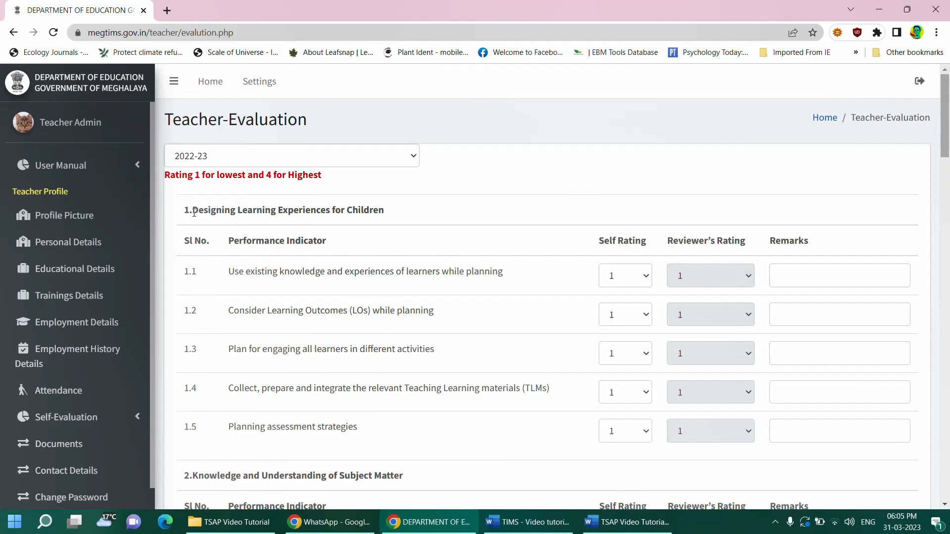
pyautogui.moveTo(193, 210); pyautogui.dragTo(294, 209)
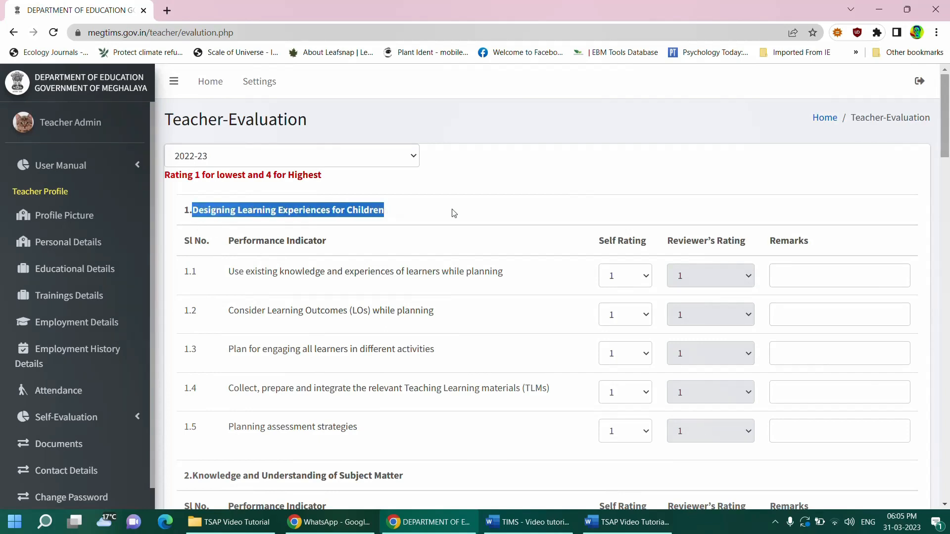
pyautogui.moveTo(467, 214)
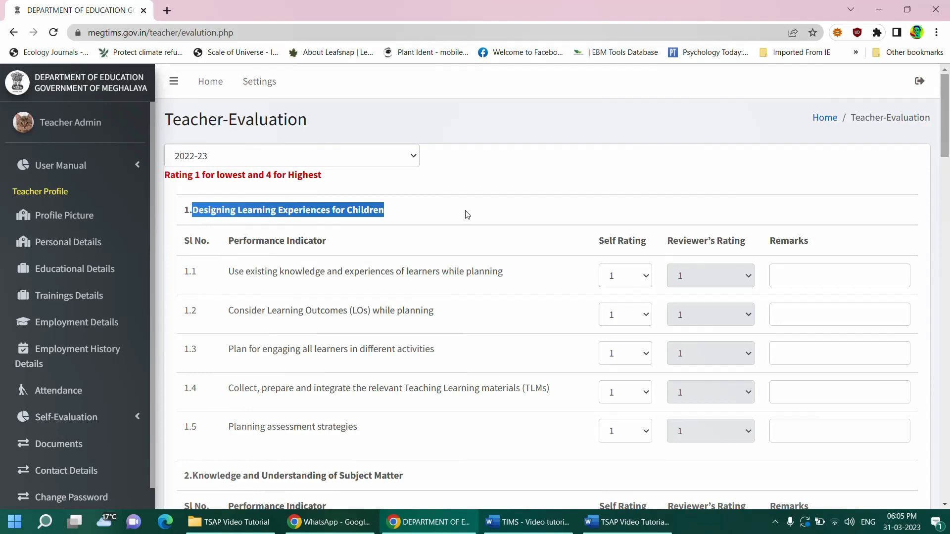
pyautogui.scroll(-3)
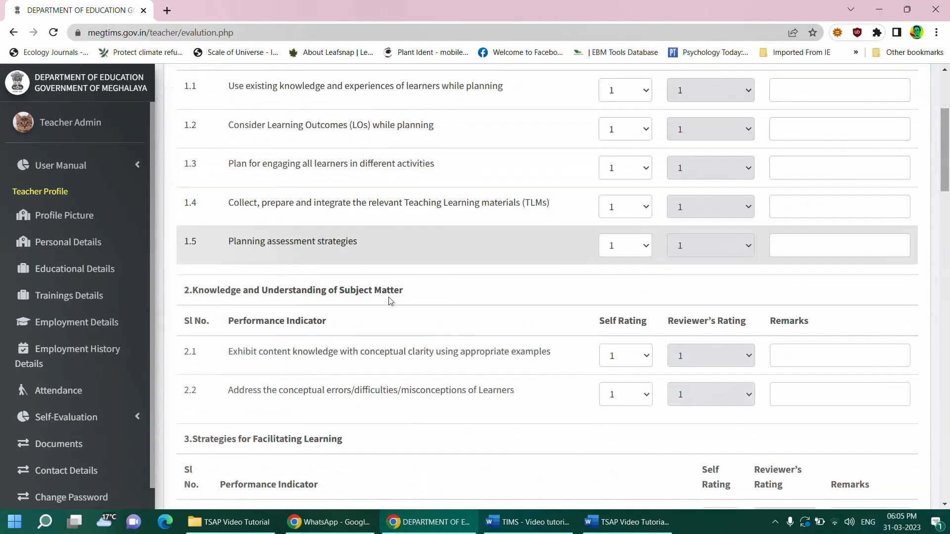
pyautogui.moveTo(193, 289); pyautogui.dragTo(315, 290)
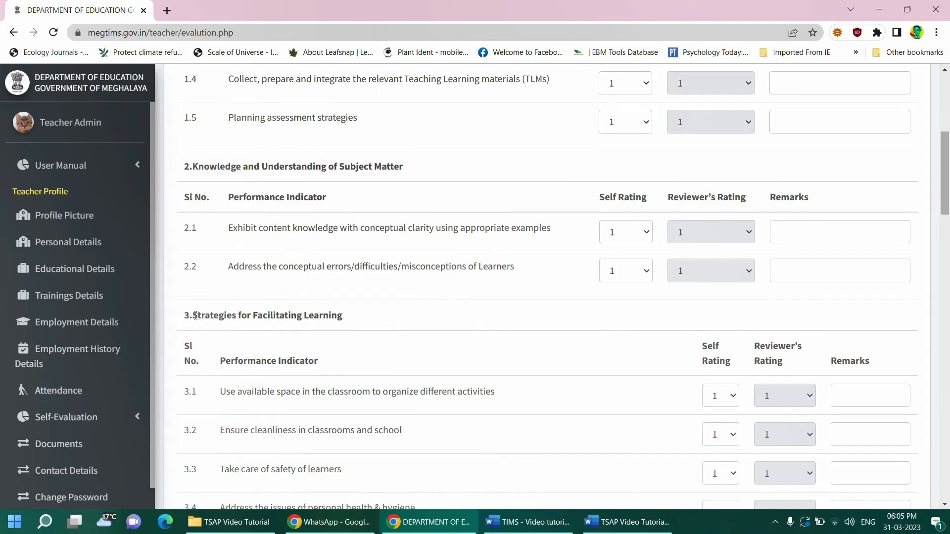
pyautogui.doubleClick(267, 315)
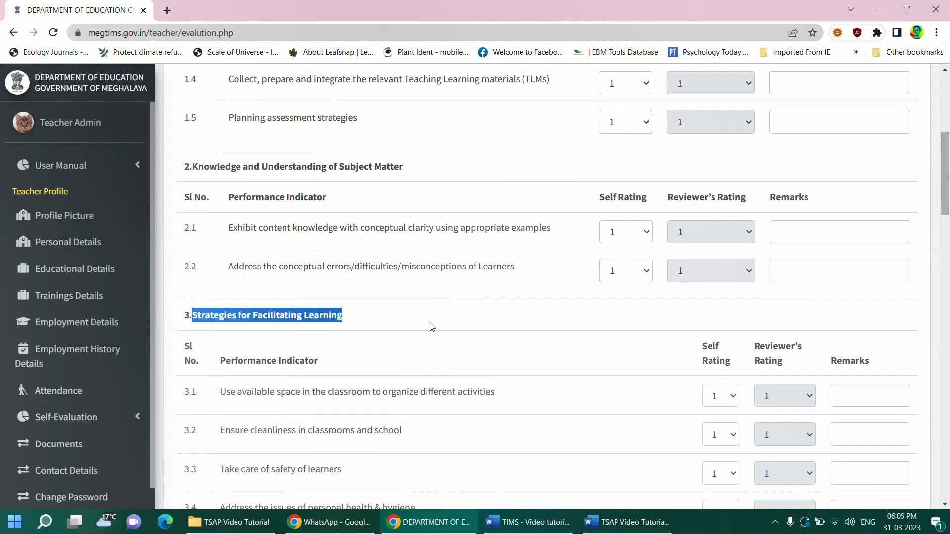
pyautogui.scroll(-3)
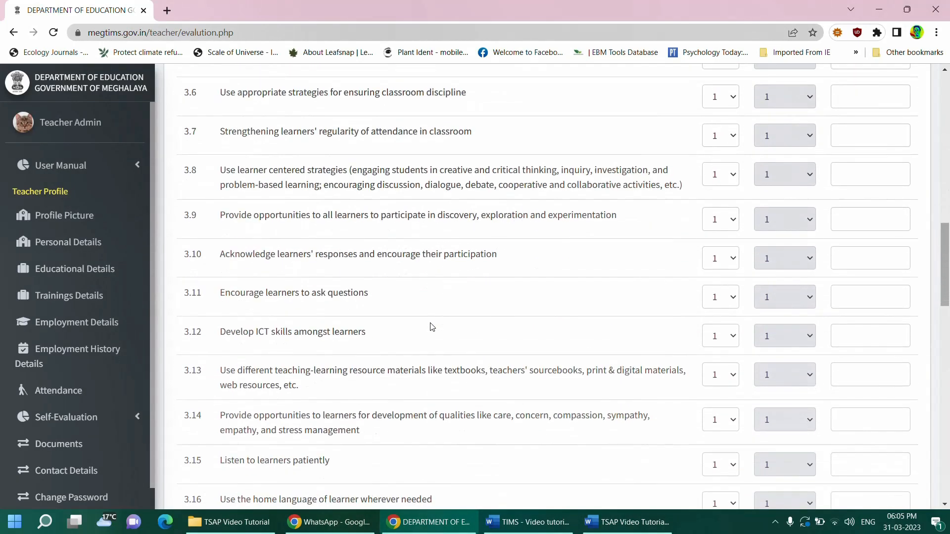
pyautogui.scroll(-3)
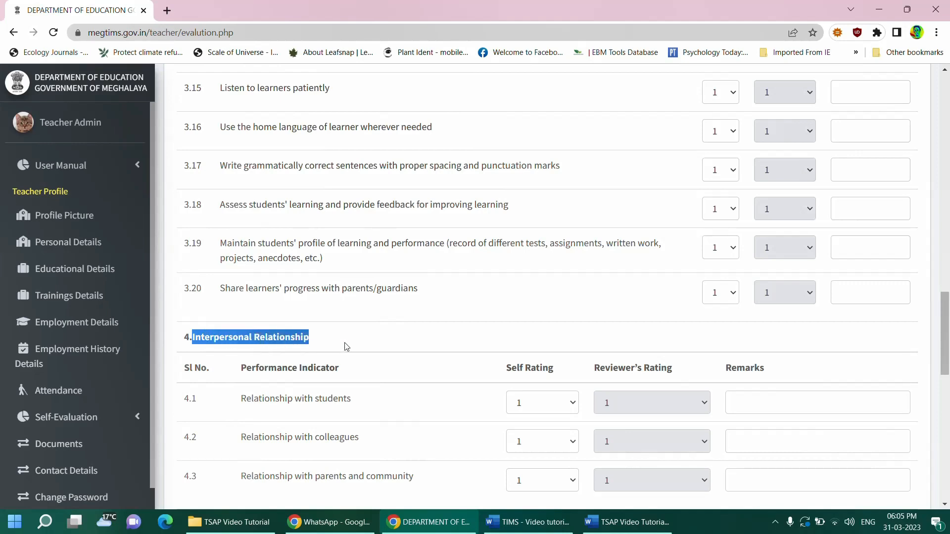
pyautogui.scroll(-3)
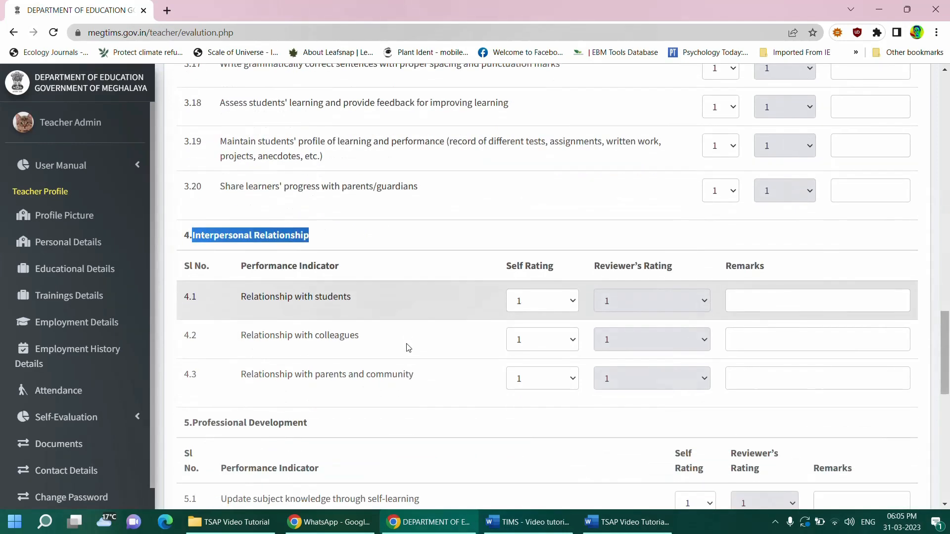
pyautogui.scroll(-3)
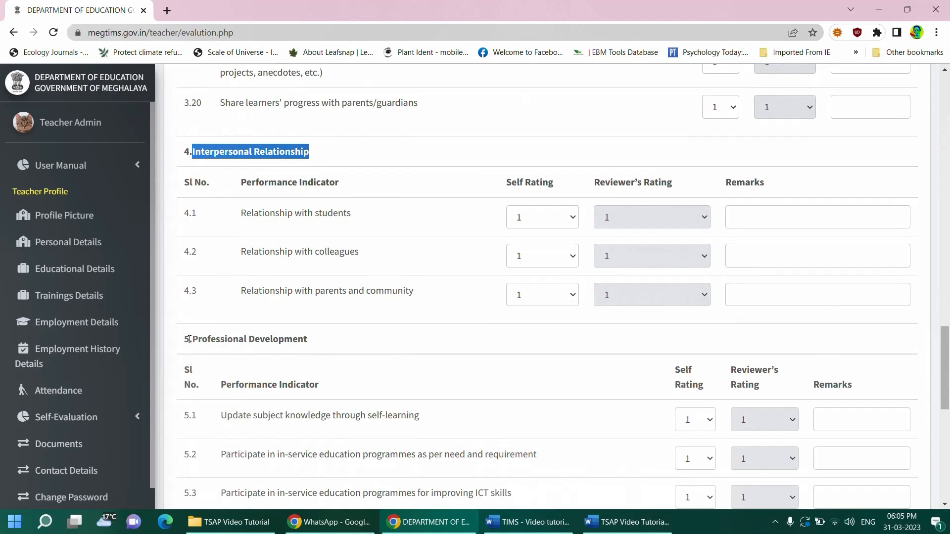
pyautogui.doubleClick(249, 338)
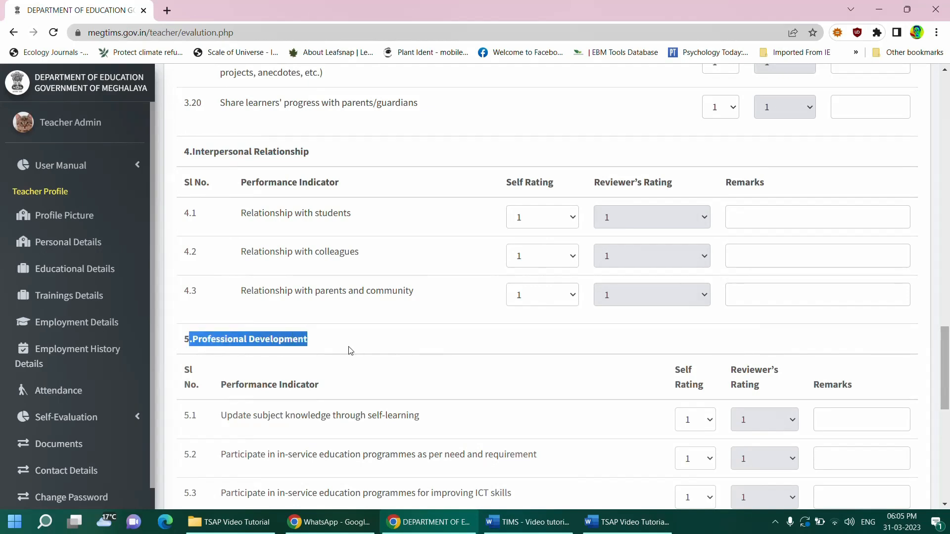
pyautogui.scroll(-3)
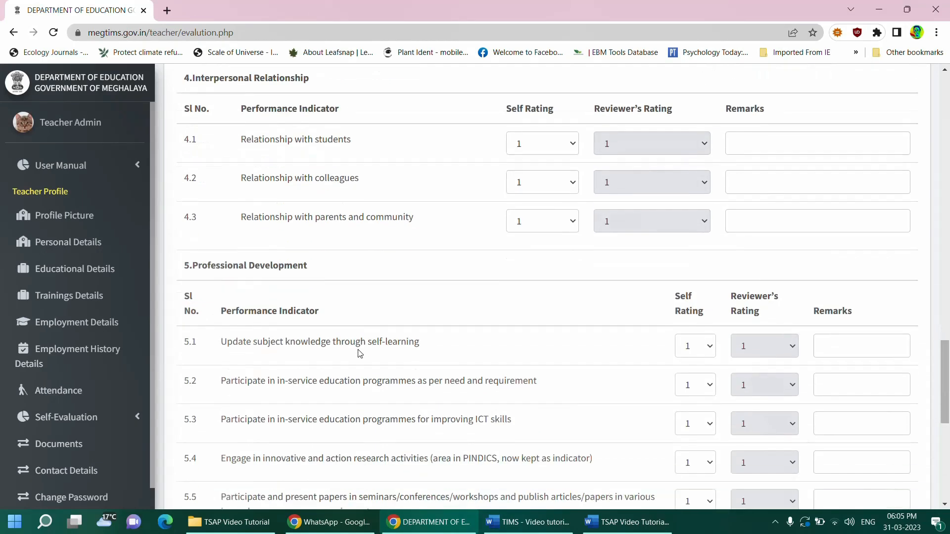
pyautogui.scroll(-3)
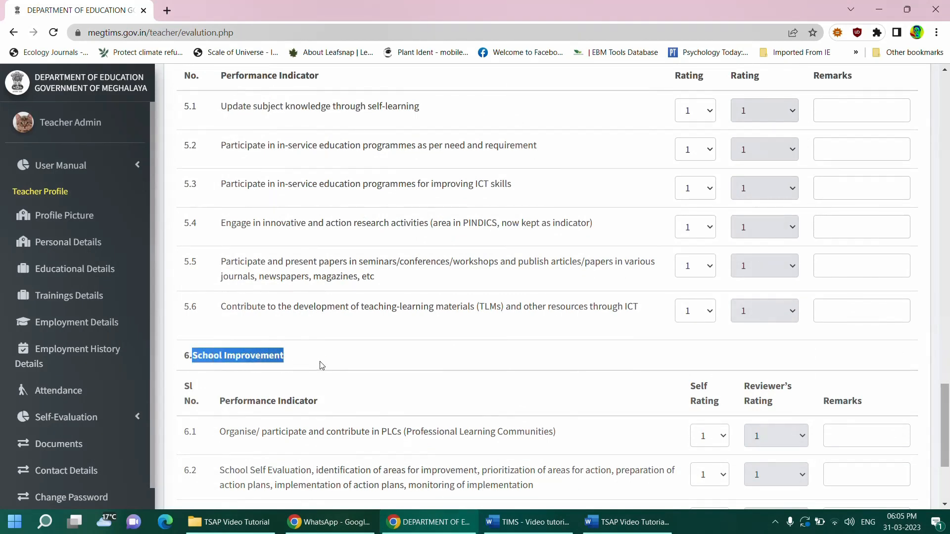
pyautogui.scroll(-3)
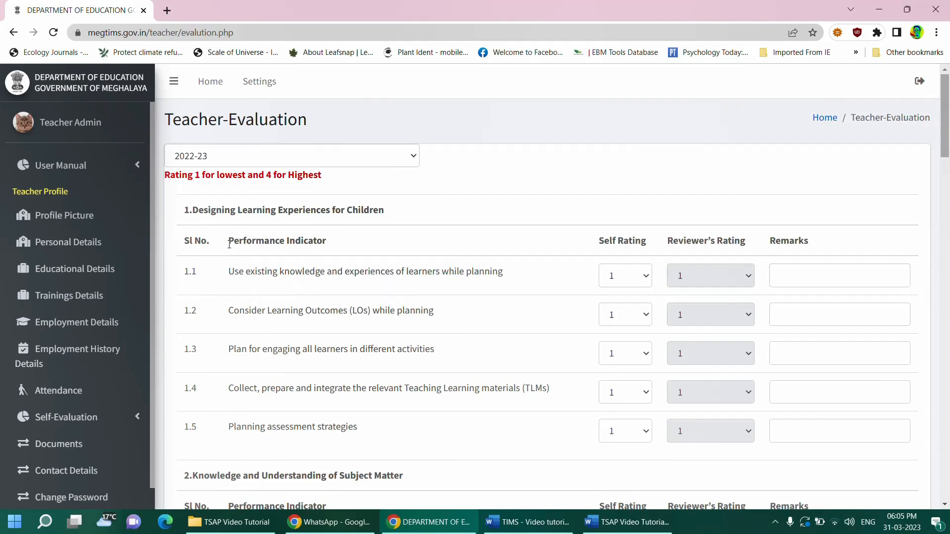
# Step: Rate indicator 1.1 (using learners' existing knowledge) as 3 in Self Rating
pyautogui.doubleClick(239, 241)
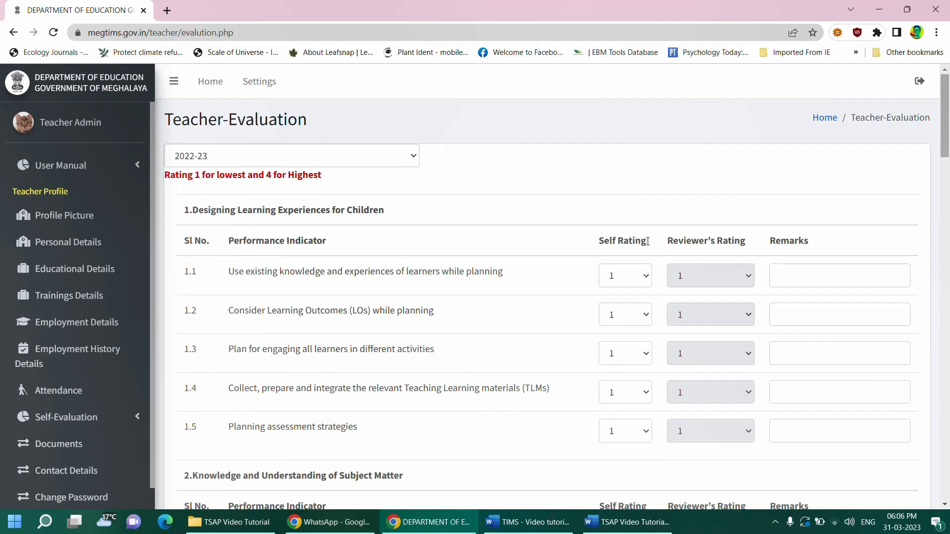
pyautogui.moveTo(658, 243)
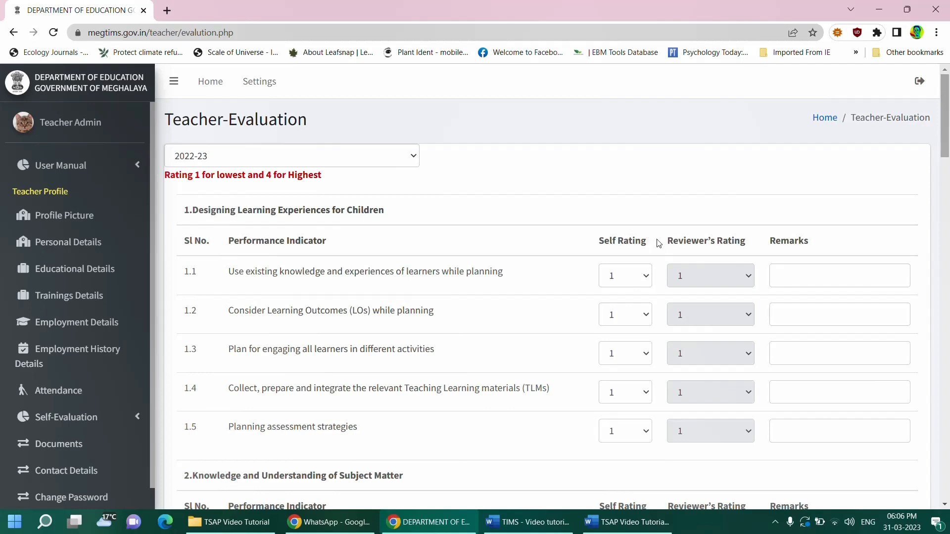
pyautogui.click(625, 275)
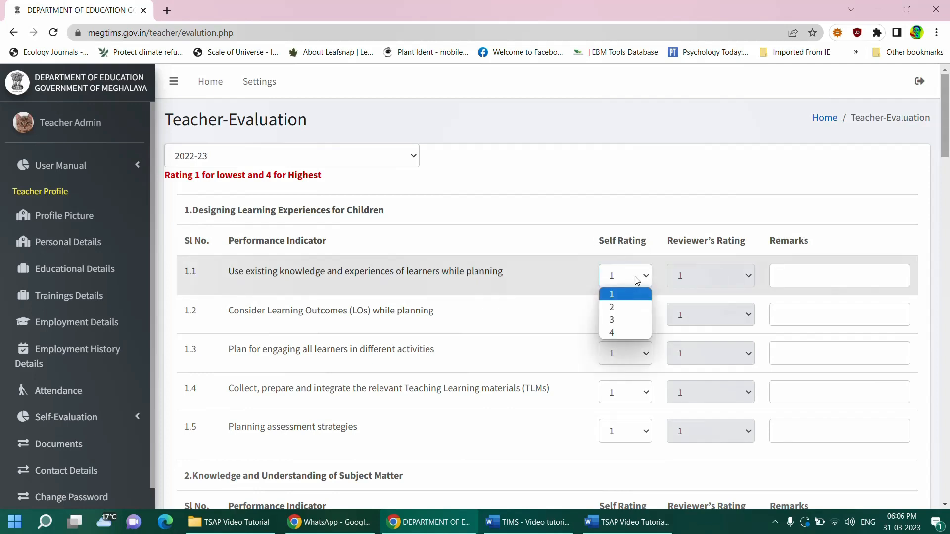
pyautogui.moveTo(611, 333)
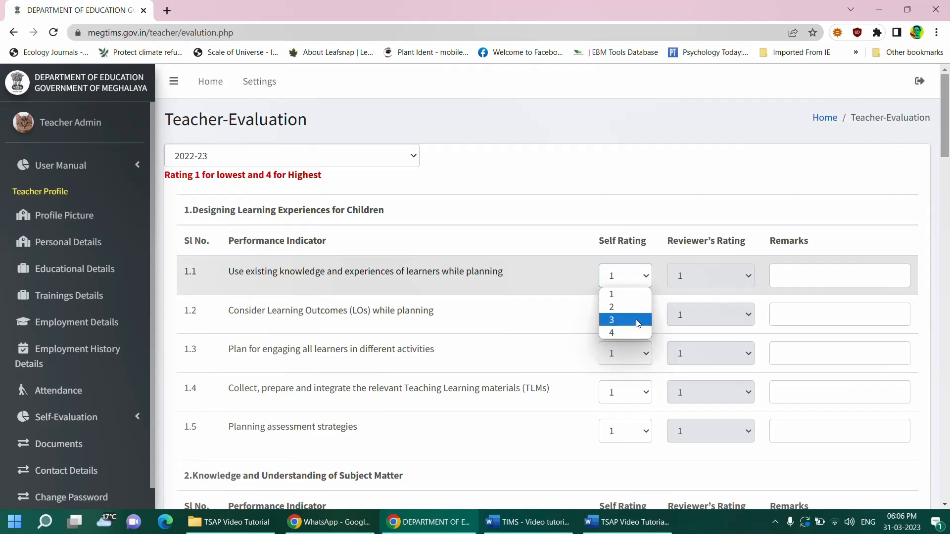
pyautogui.click(612, 319)
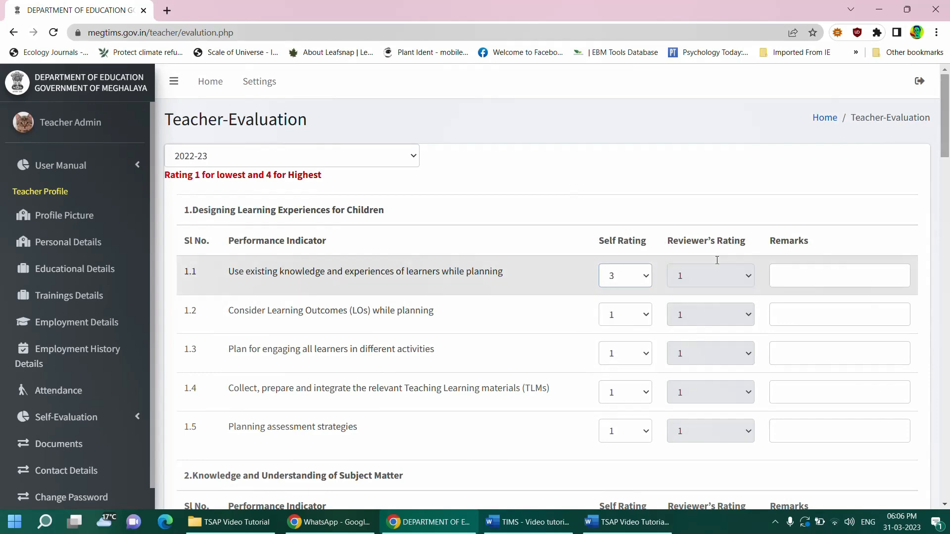
pyautogui.click(624, 275)
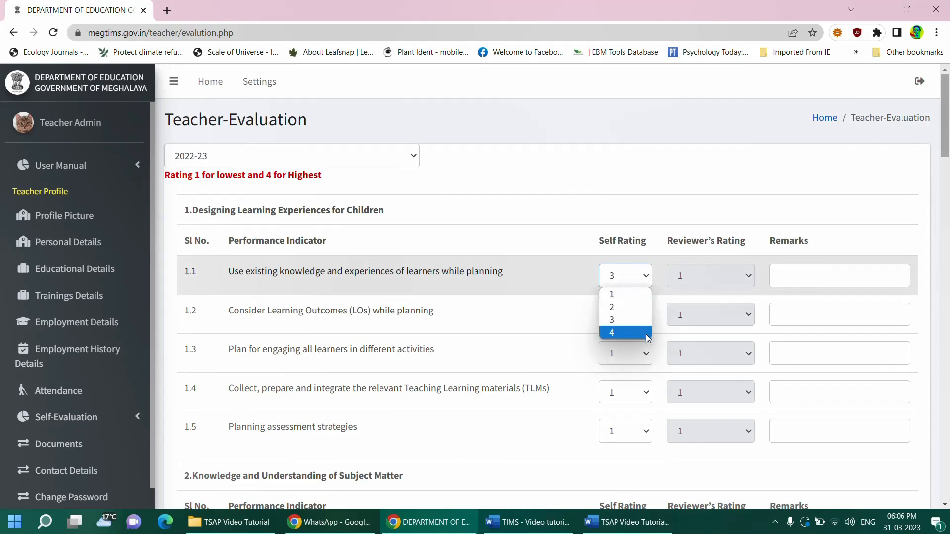
pyautogui.moveTo(624, 294)
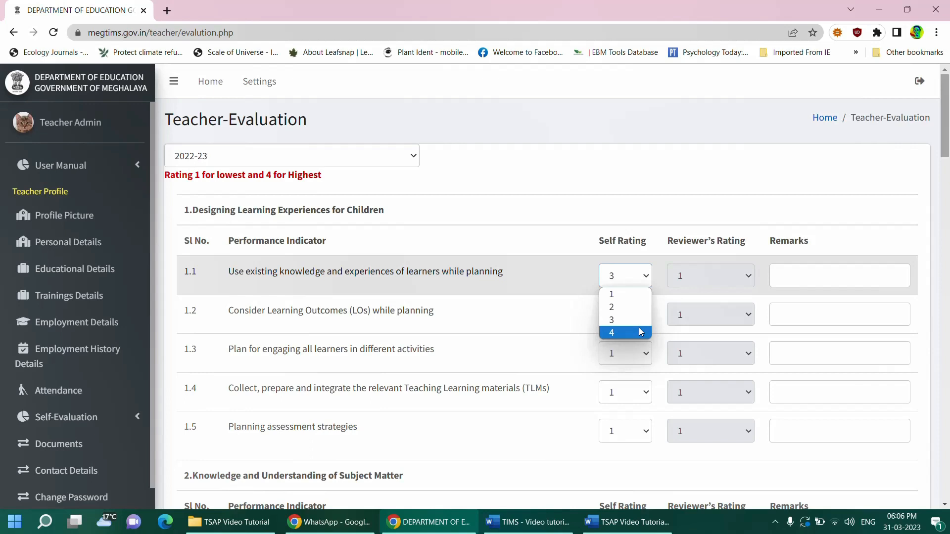
pyautogui.moveTo(624, 306)
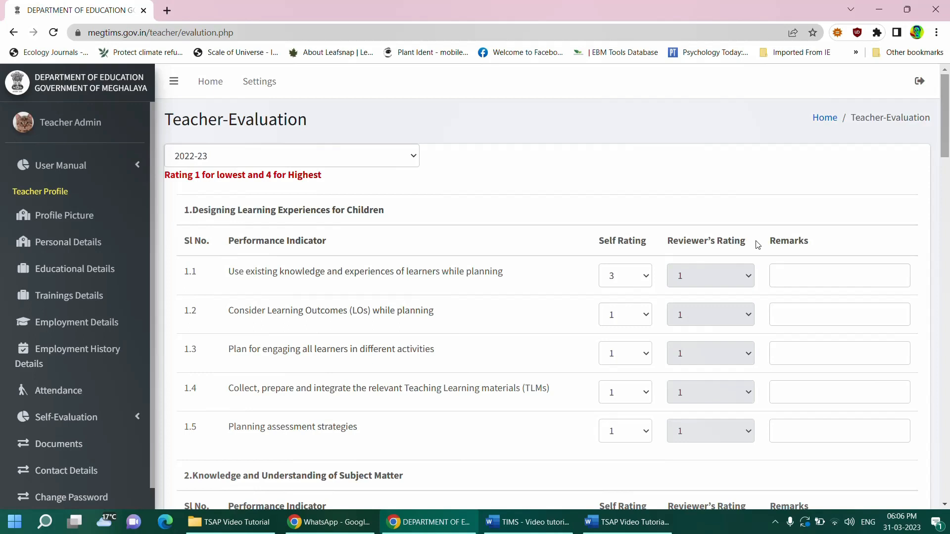
pyautogui.moveTo(775, 237)
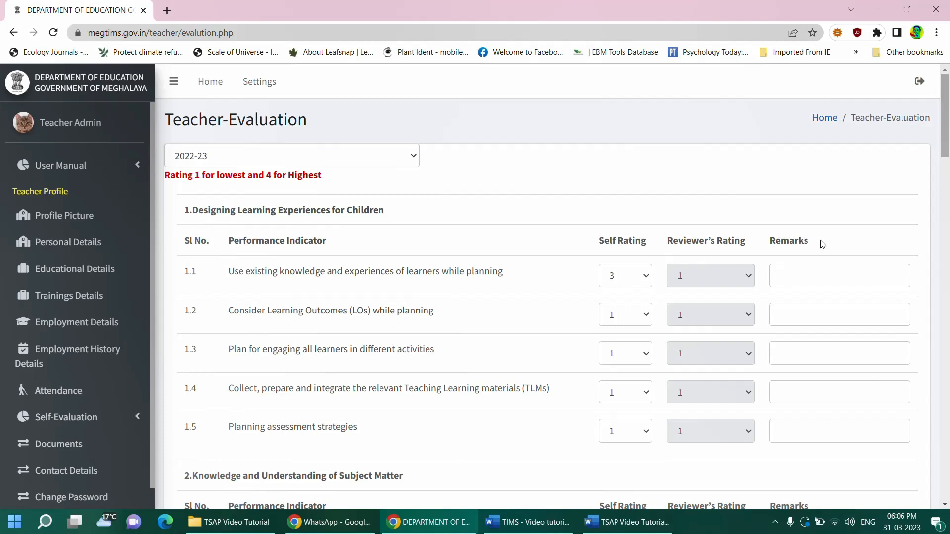
pyautogui.moveTo(806, 243)
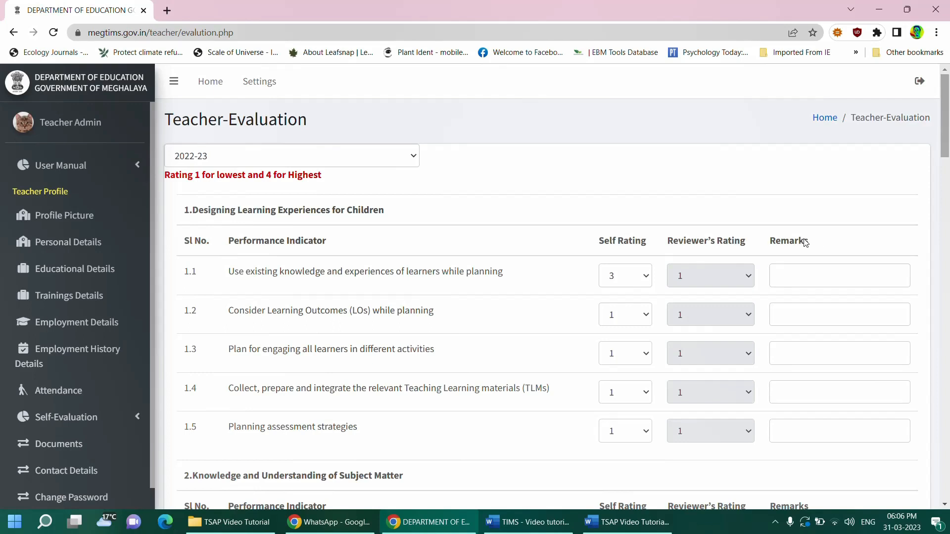
pyautogui.moveTo(767, 246)
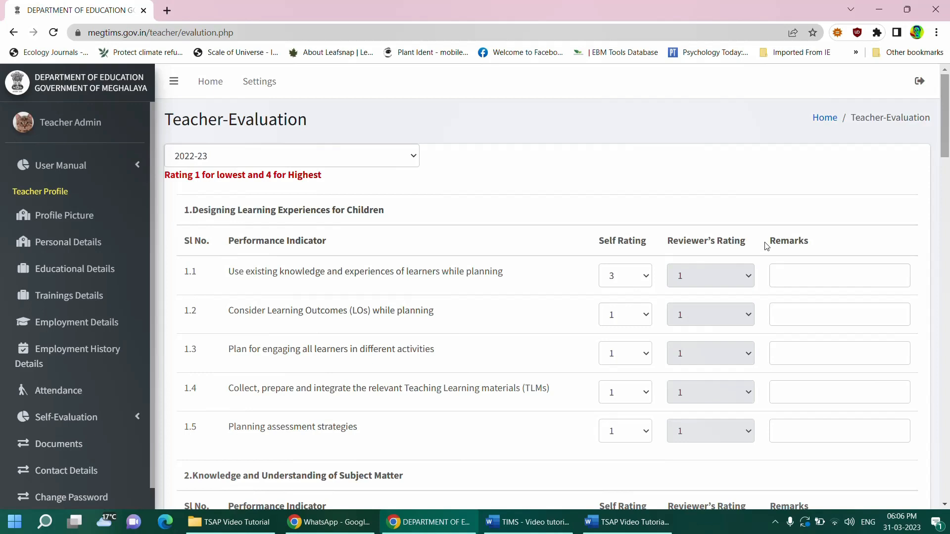
pyautogui.moveTo(772, 241)
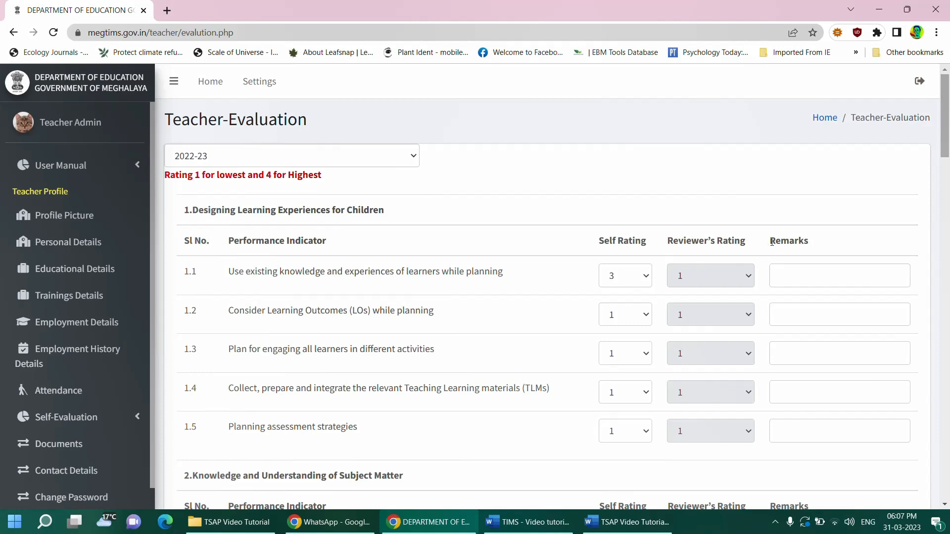
pyautogui.scroll(-3)
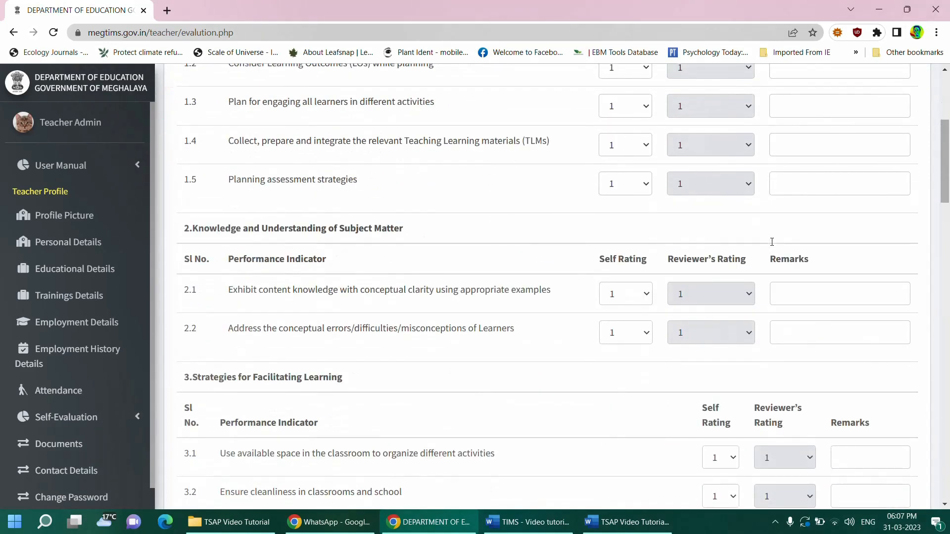
pyautogui.scroll(-3)
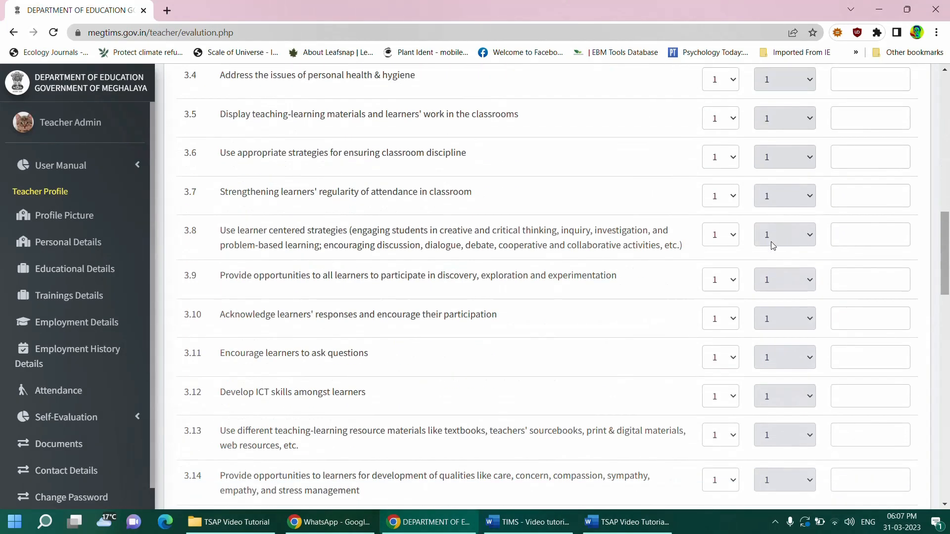
pyautogui.scroll(-3)
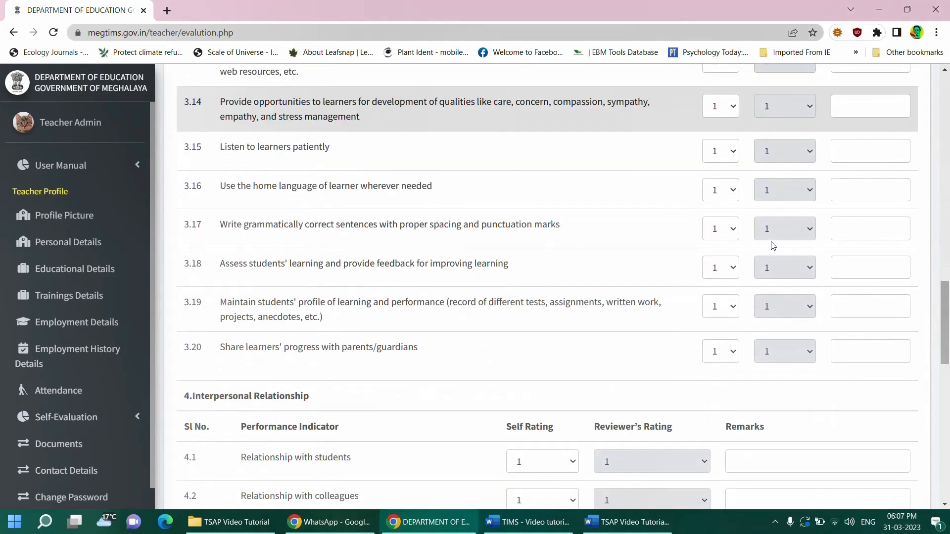
pyautogui.scroll(-3)
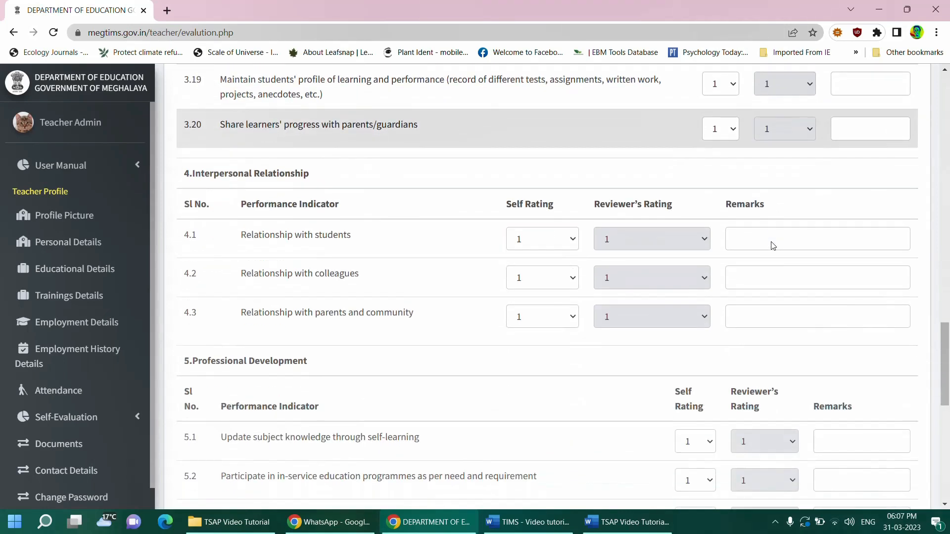
pyautogui.scroll(-3)
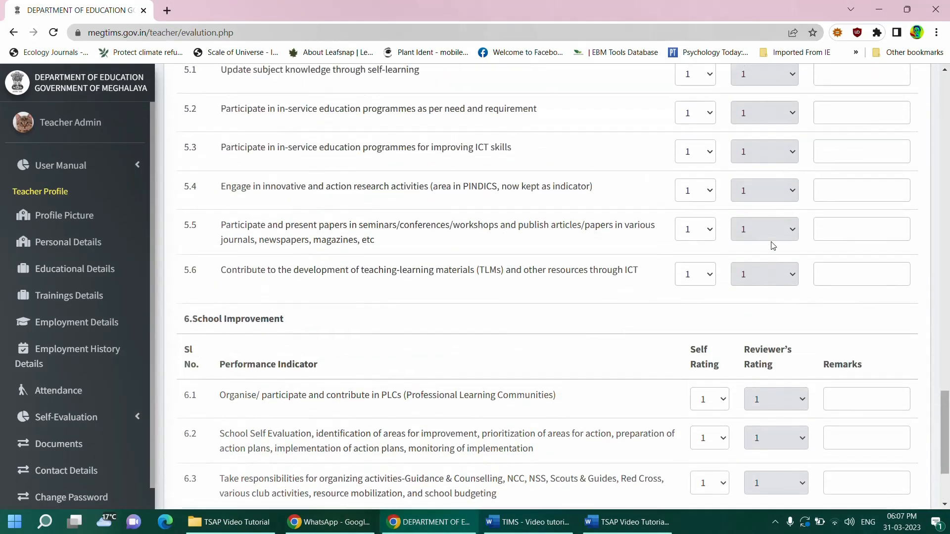
pyautogui.scroll(-3)
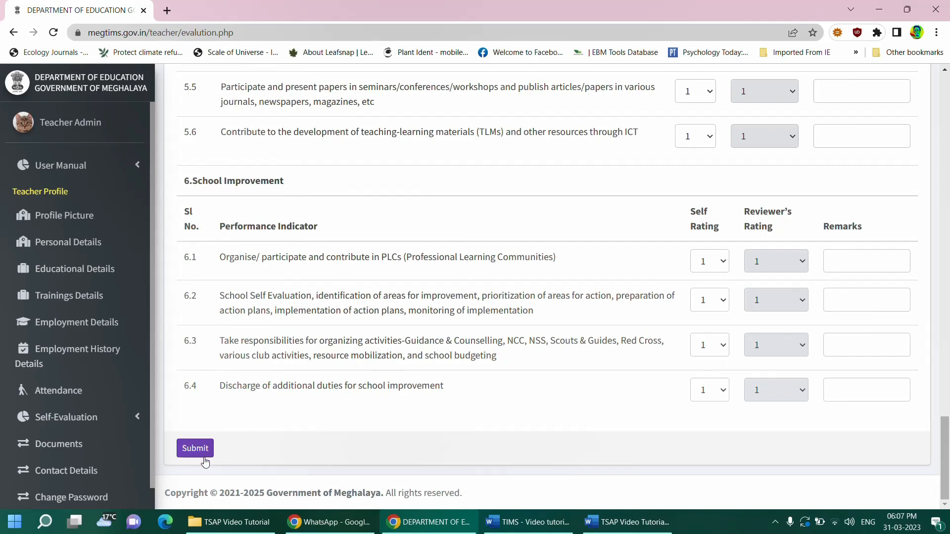
pyautogui.moveTo(211, 459)
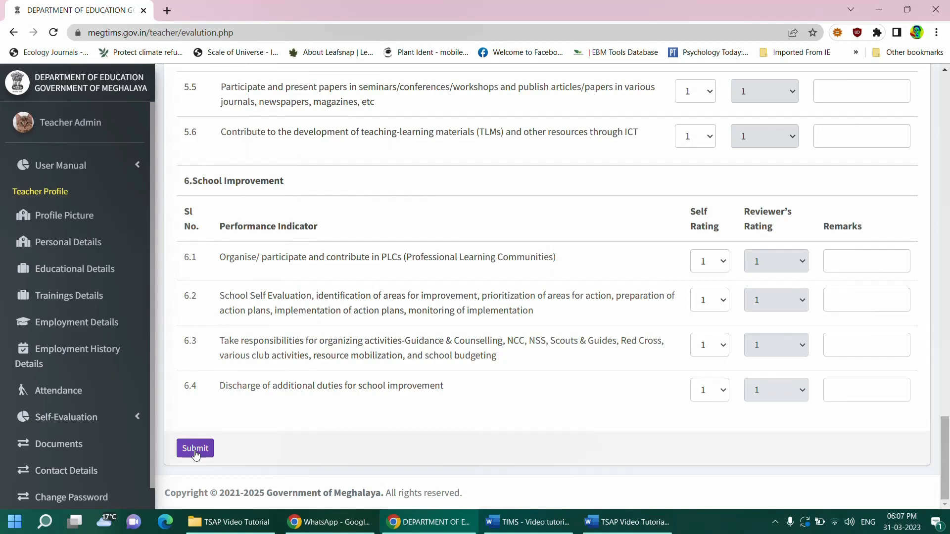
# Step: Submit the ratings, acknowledge the 'Financial Year already exist' alert, and scroll to the form's end
pyautogui.click(195, 448)
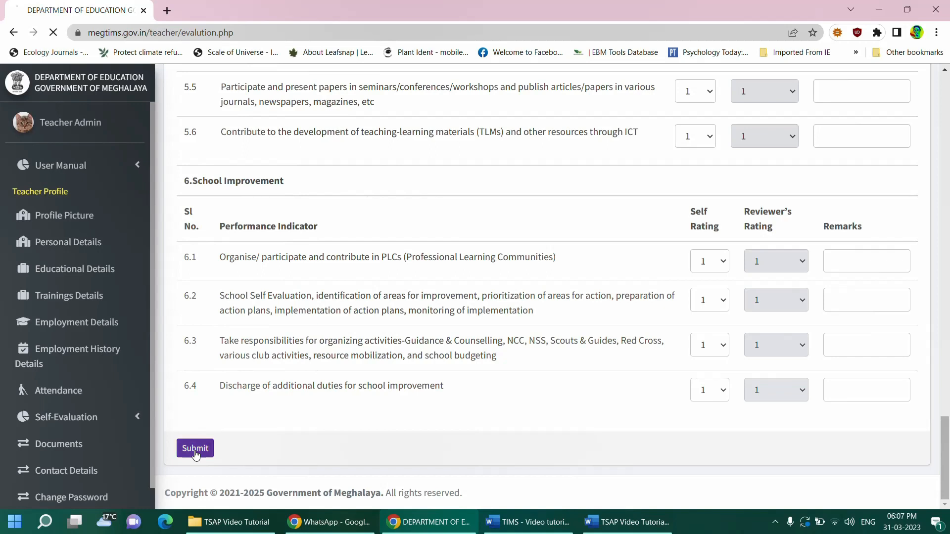
pyautogui.click(194, 448)
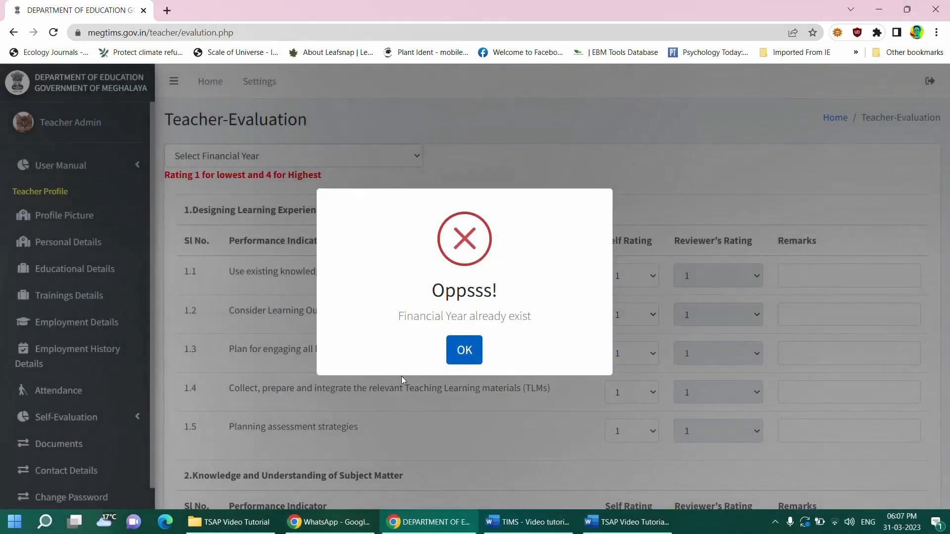
pyautogui.click(464, 350)
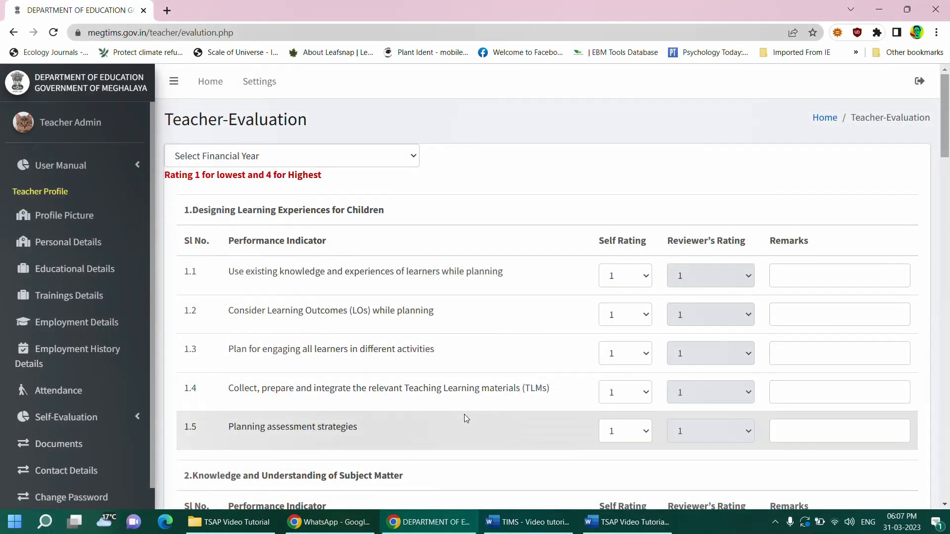
pyautogui.scroll(-3)
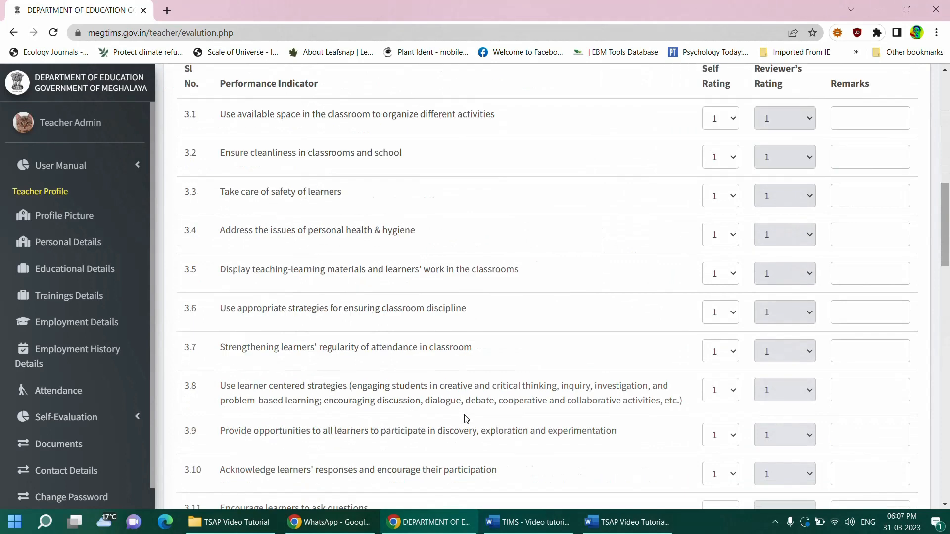
pyautogui.scroll(-3)
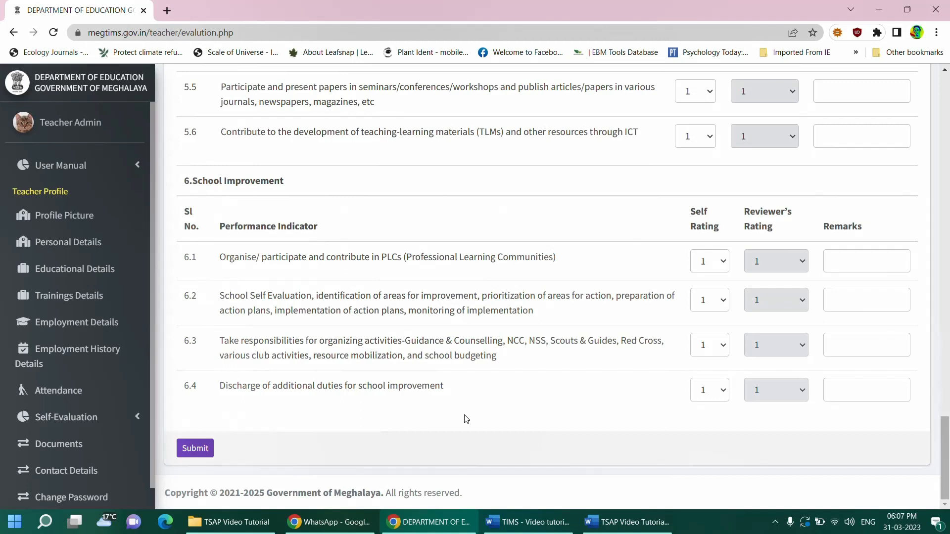
pyautogui.moveTo(381, 426)
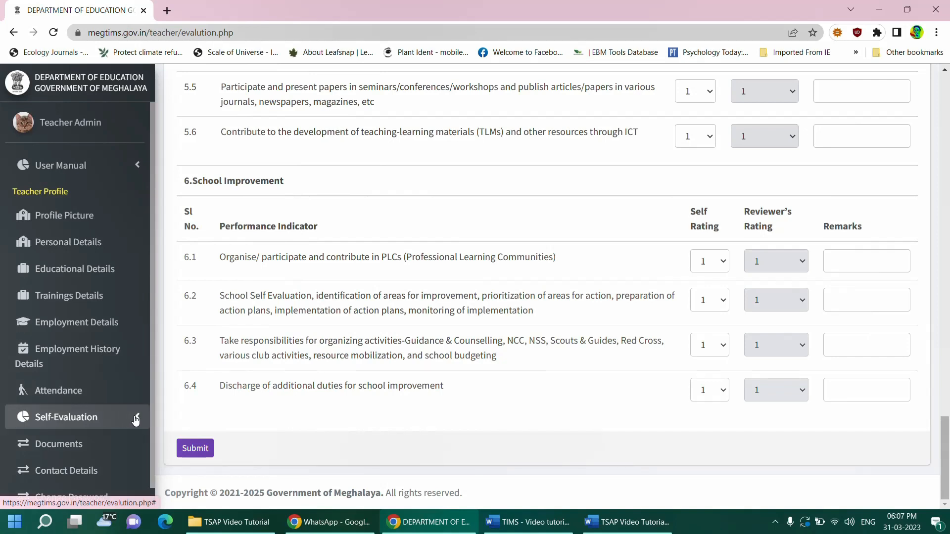
# Step: Open Self-Evaluation > Performance Reports to see 2022-23 ratings 1.50 self and 1.35 reviewer
pyautogui.click(66, 416)
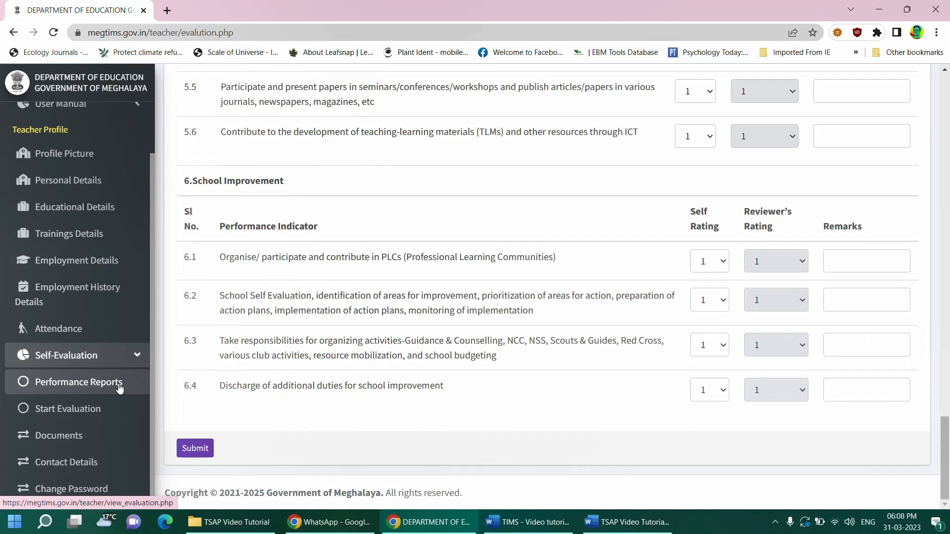
pyautogui.click(78, 382)
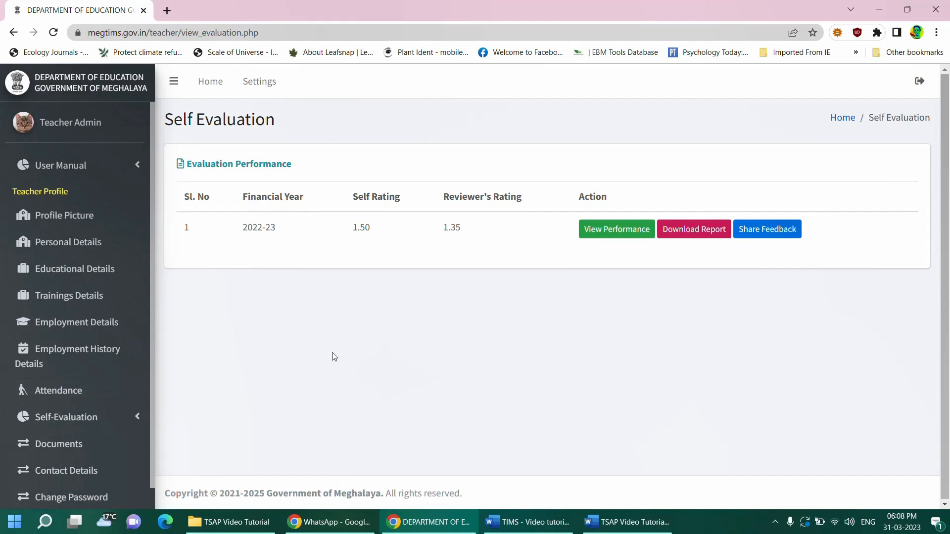
pyautogui.moveTo(578, 254)
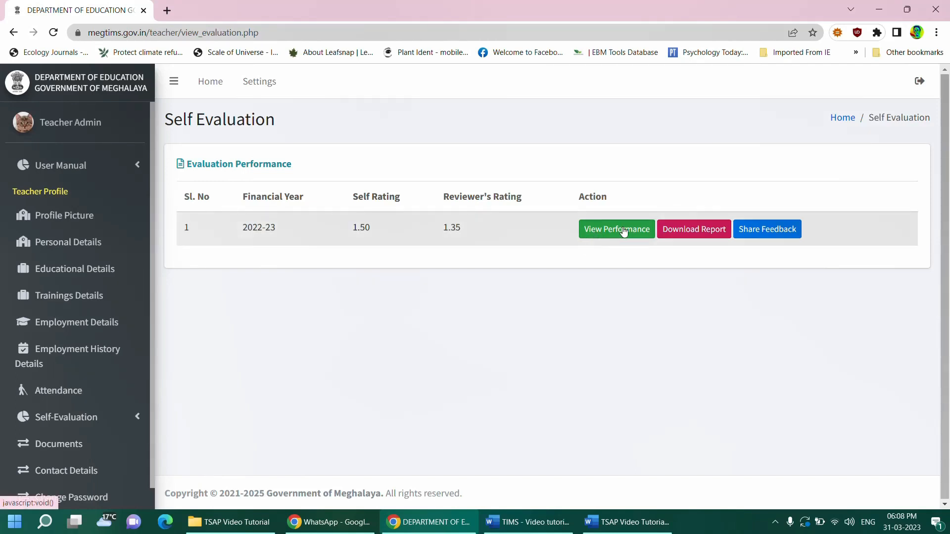
pyautogui.moveTo(643, 232)
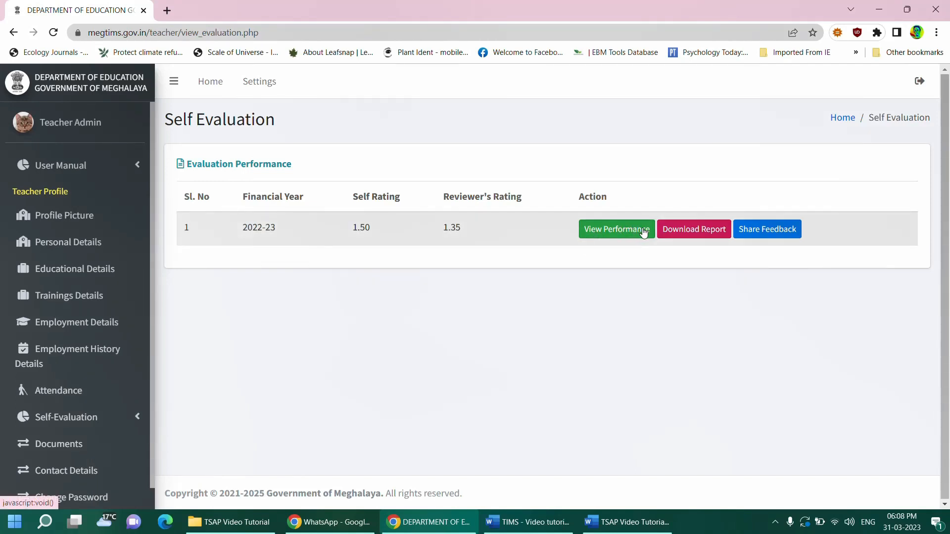
pyautogui.click(616, 229)
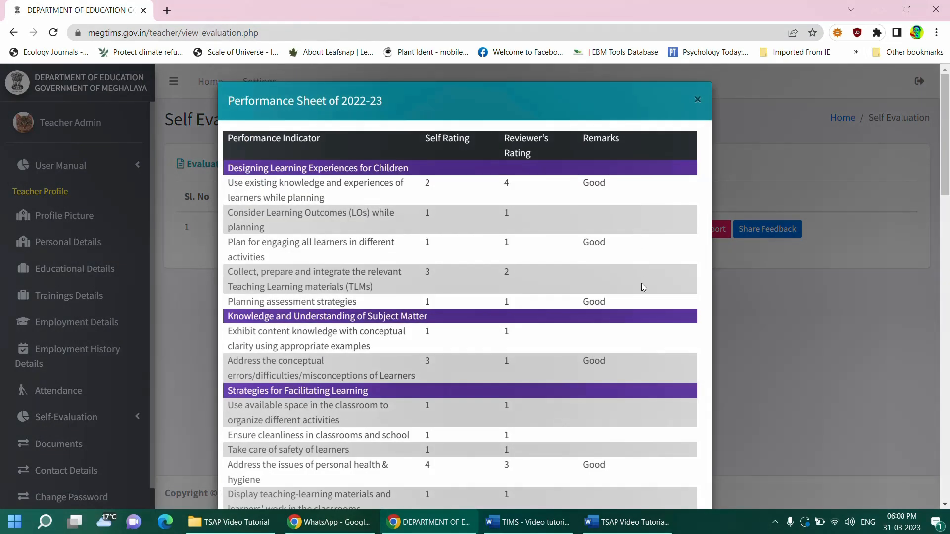
pyautogui.click(697, 99)
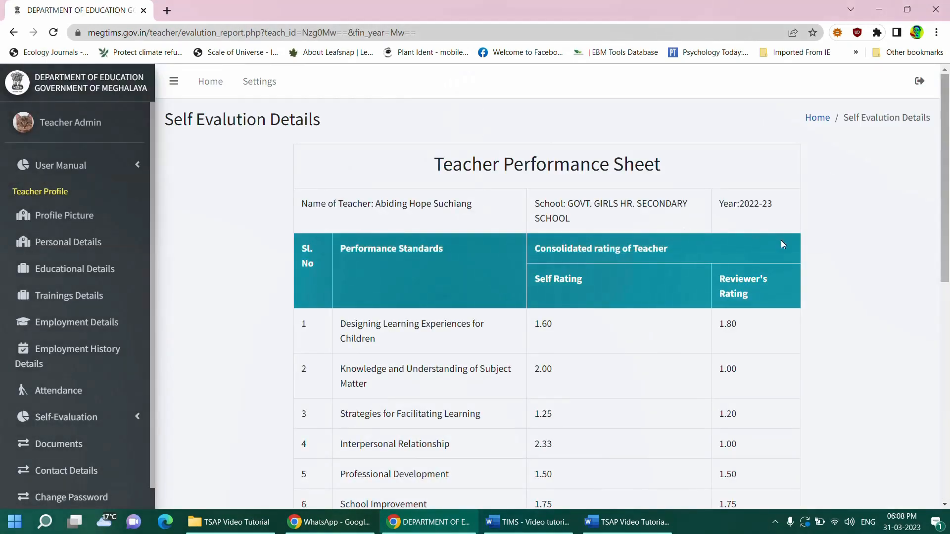
pyautogui.scroll(-3)
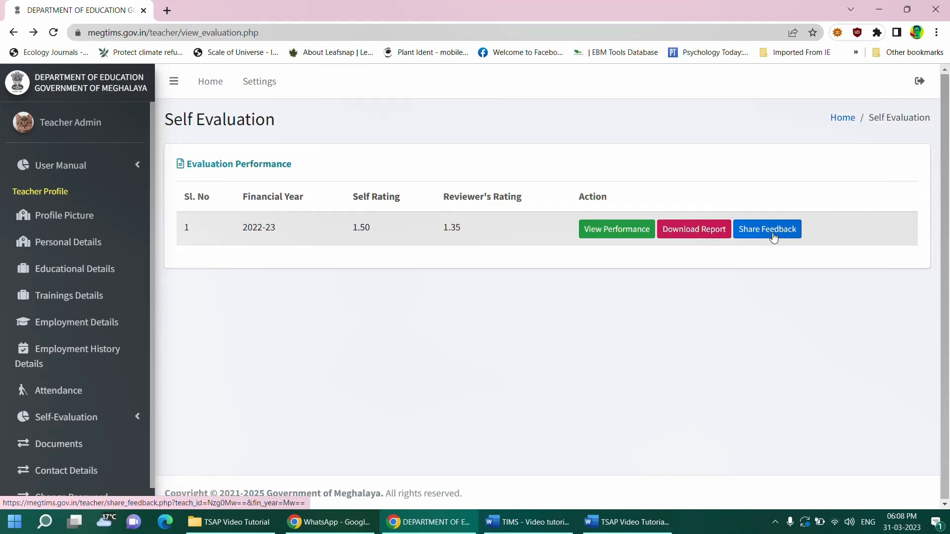
# Step: Choose Share Feedback on the 2022-23 row of the Self Evaluation table
pyautogui.click(767, 229)
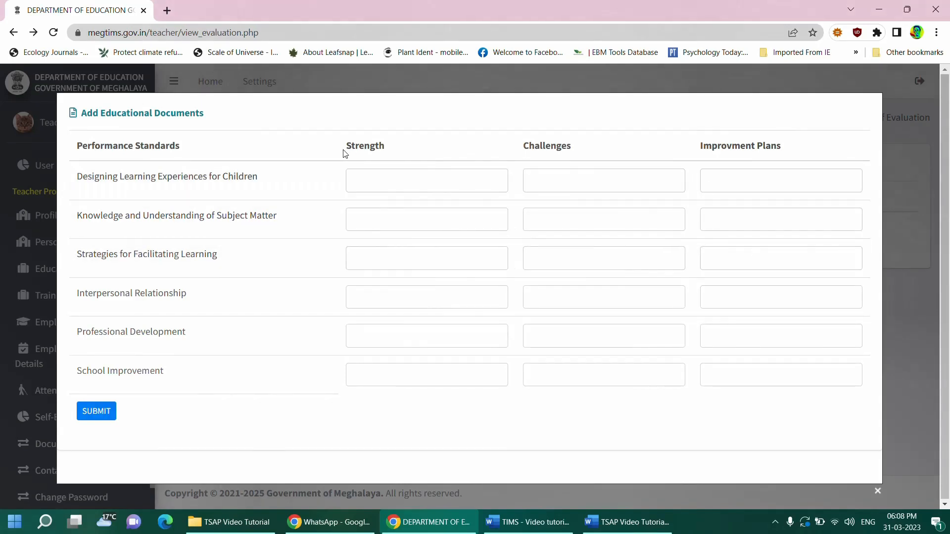
pyautogui.moveTo(645, 153)
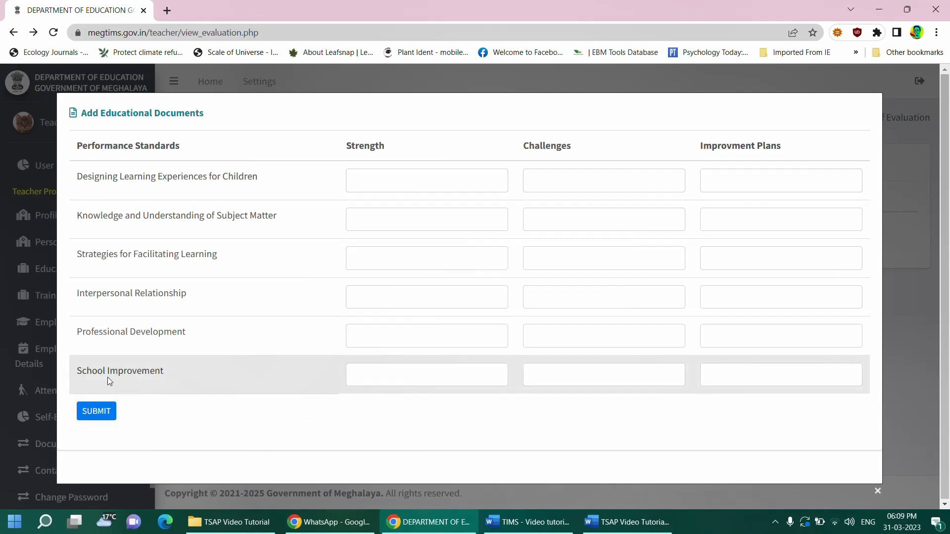
pyautogui.moveTo(118, 276)
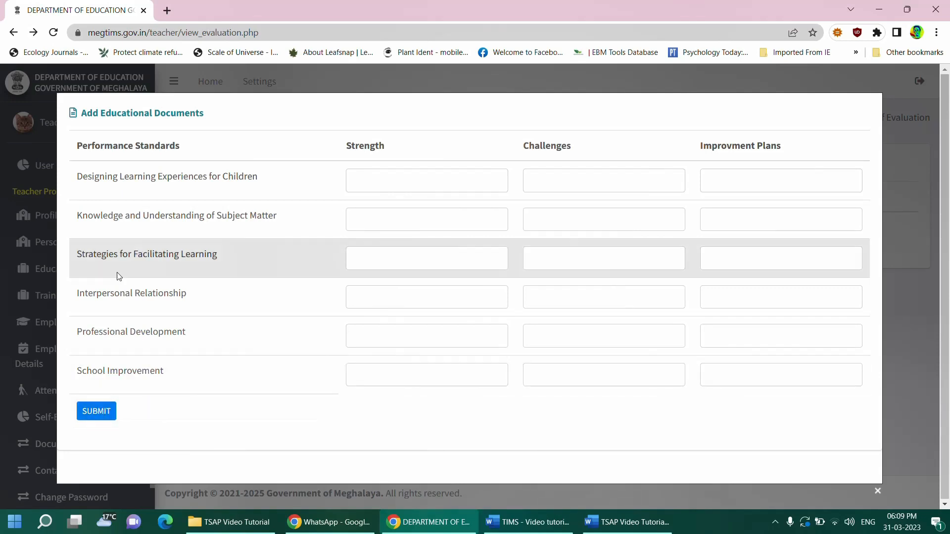